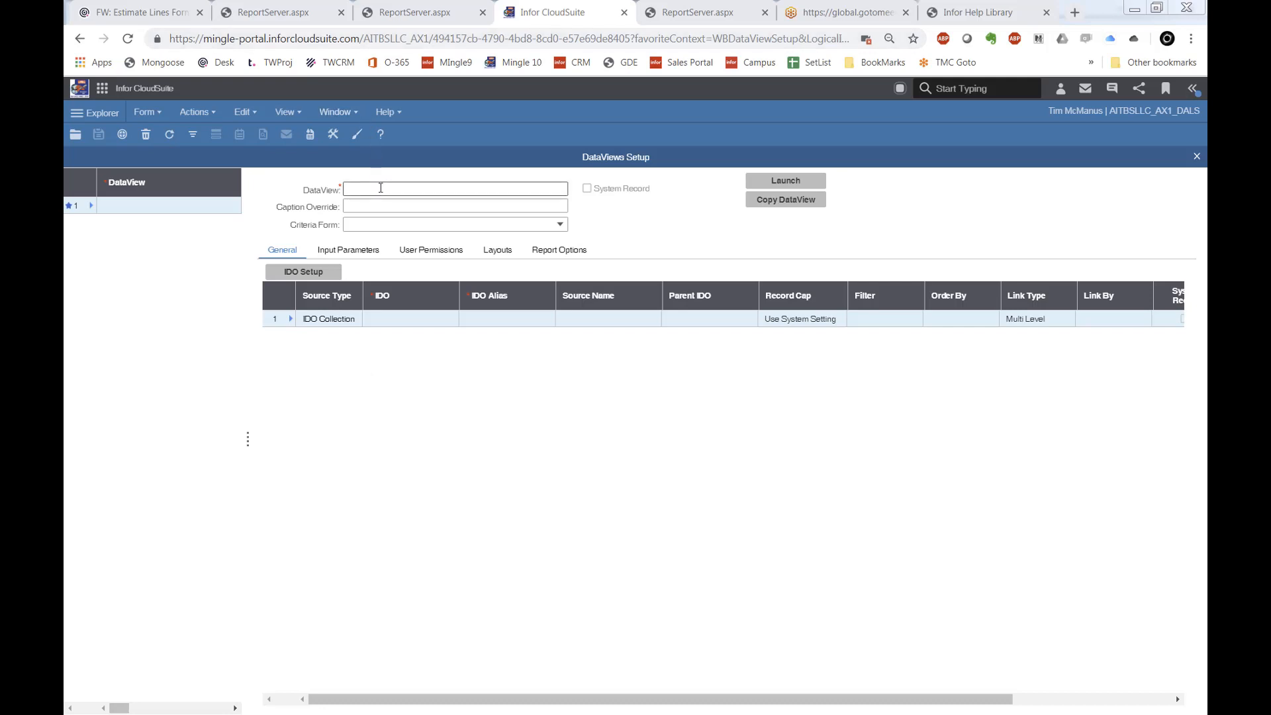
Name the DataView _ItemValue with caption 'Item Value' and Retrieve All record cap.
text(_)
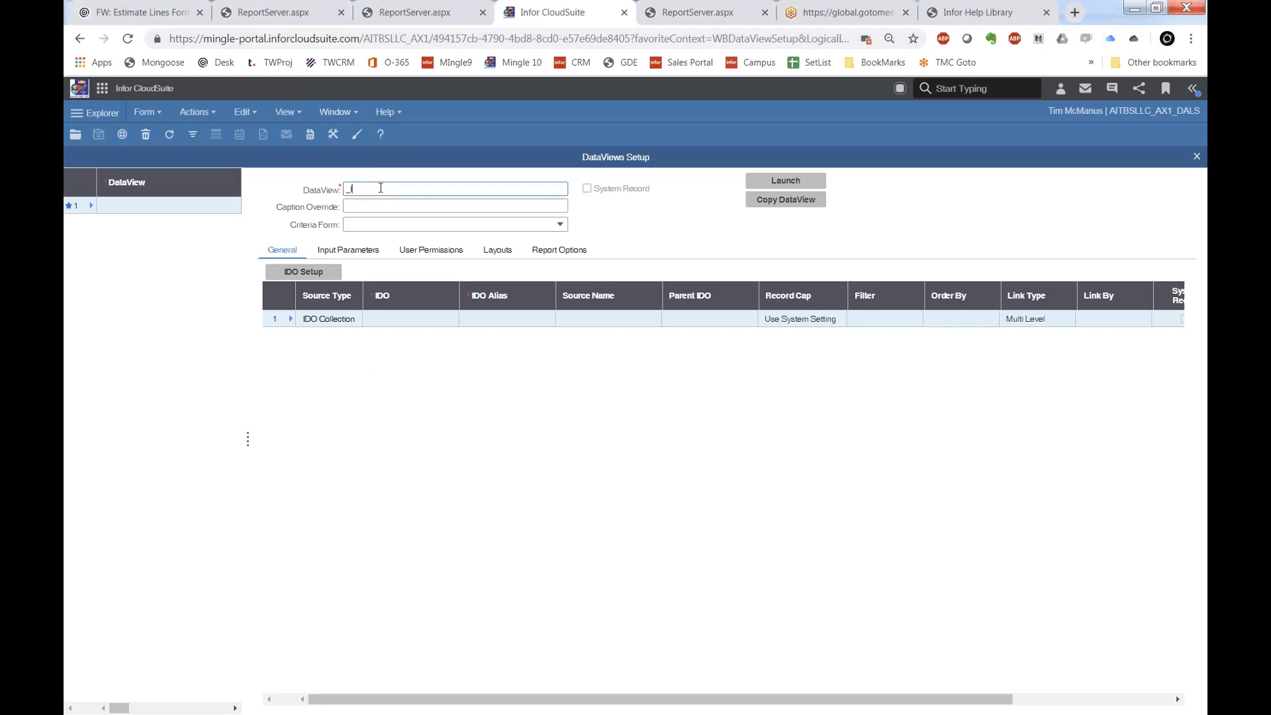
text(ItemValue)
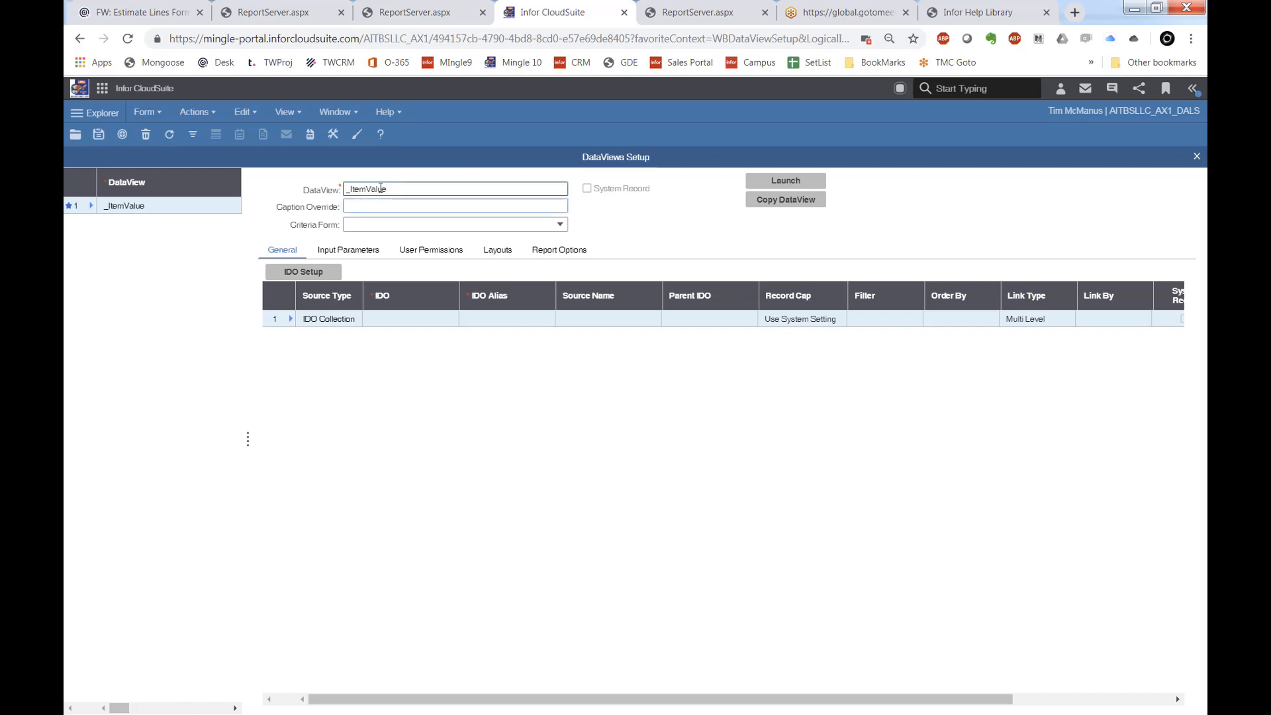
text(Item Value)
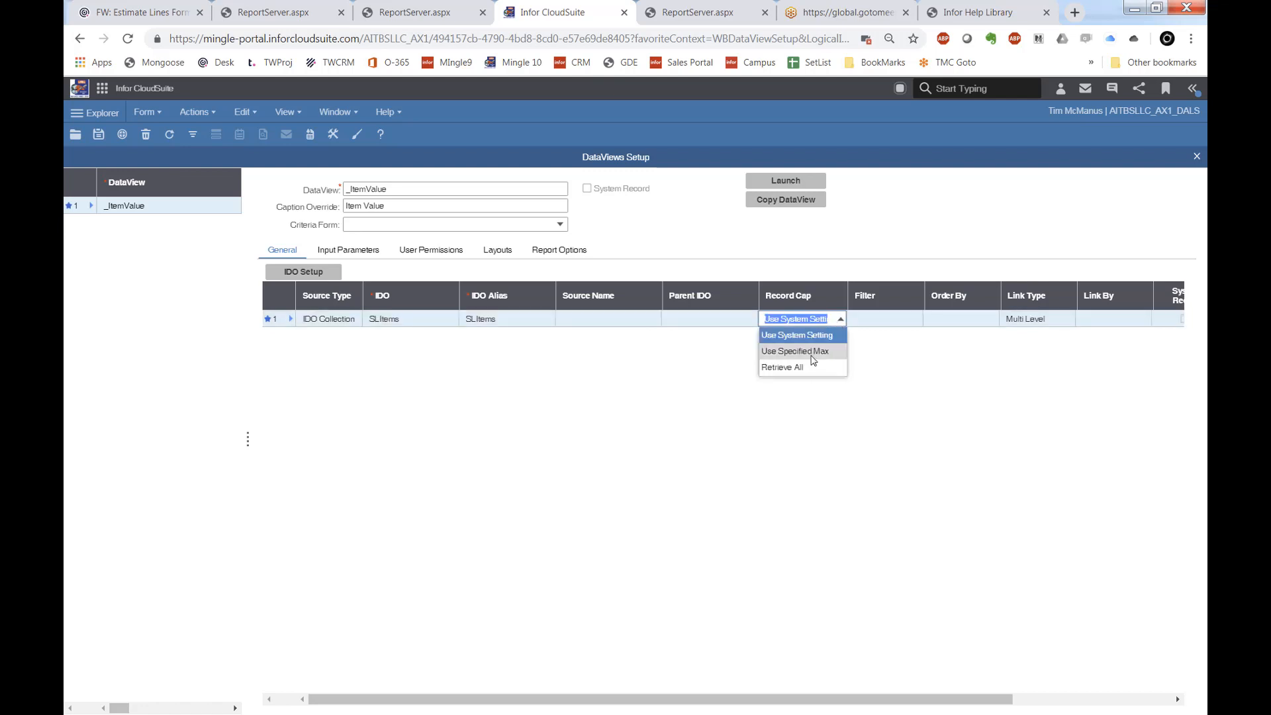
click(781, 366)
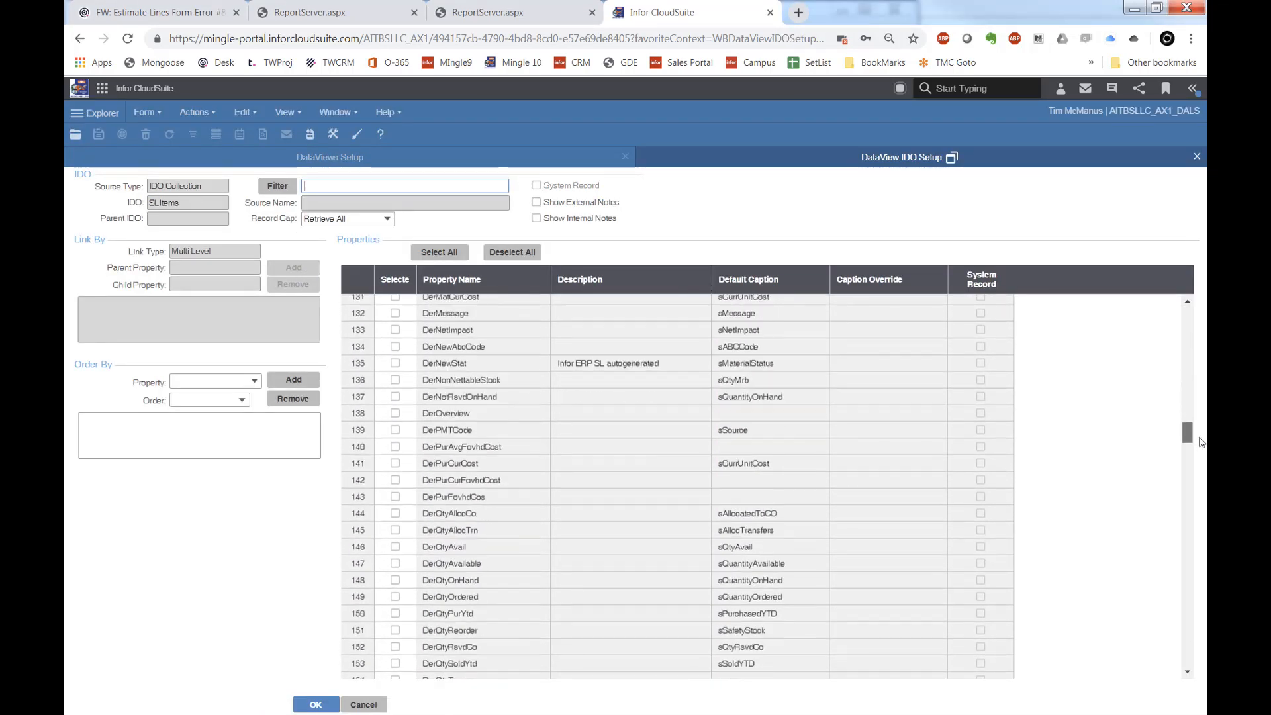
Check the Item and DerQtyOnHand properties in the IDO setup grid and confirm.
scroll(down, 3)
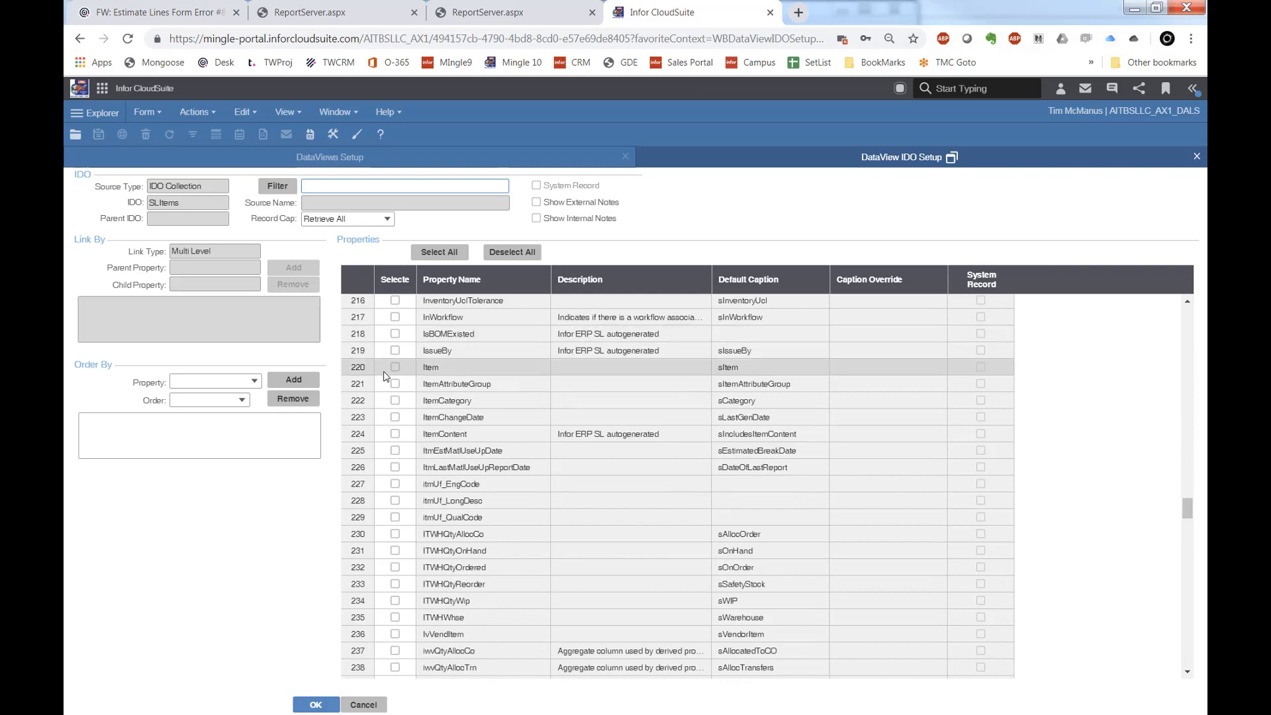
click(394, 367)
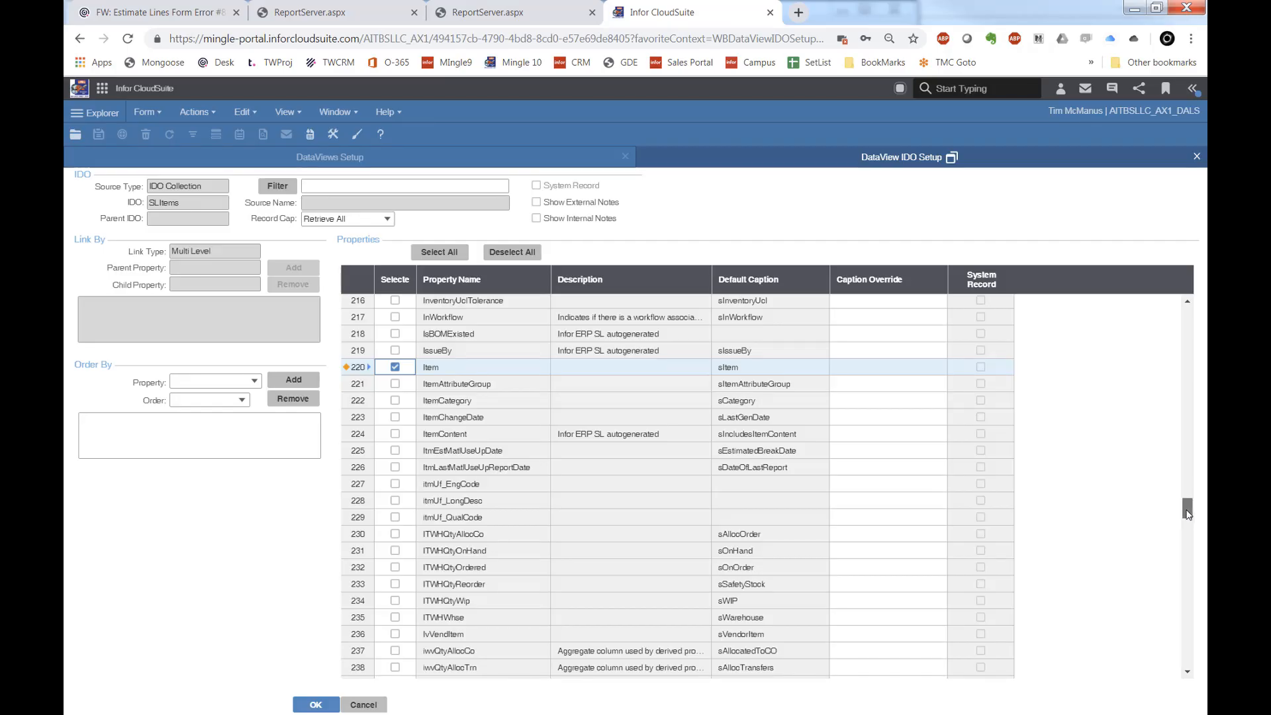
scroll(up, 3)
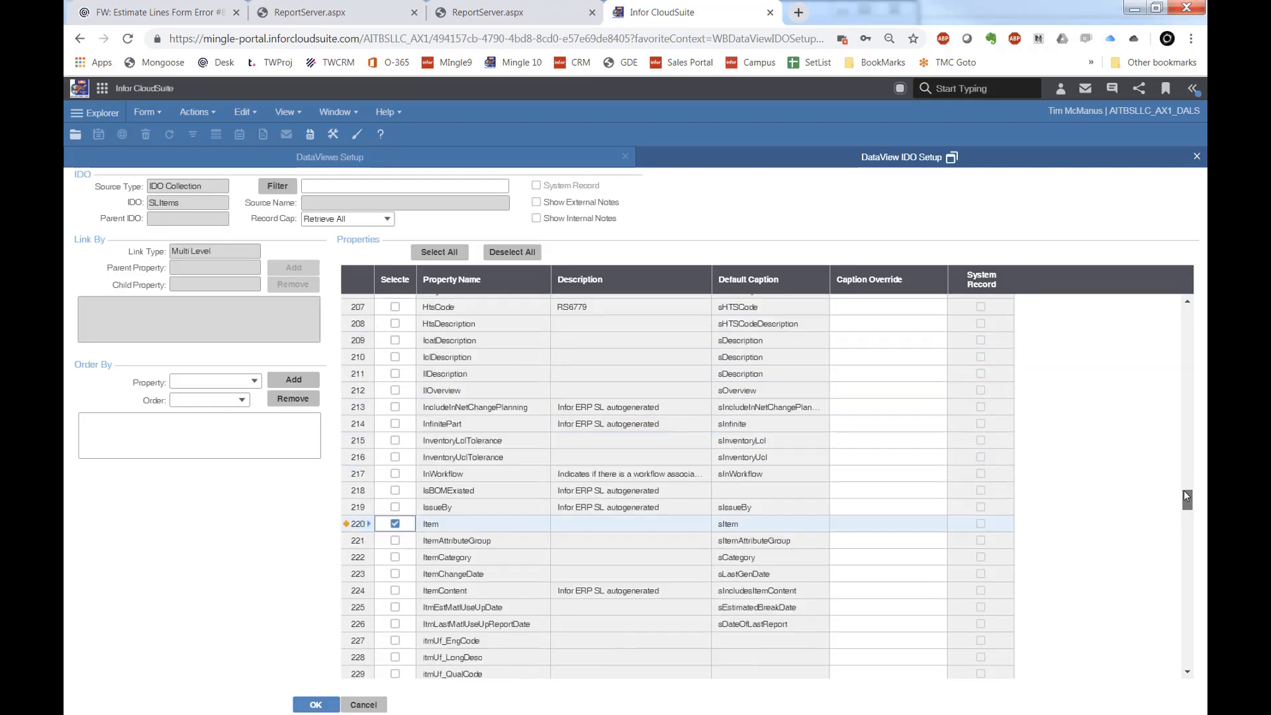
scroll(up, 3)
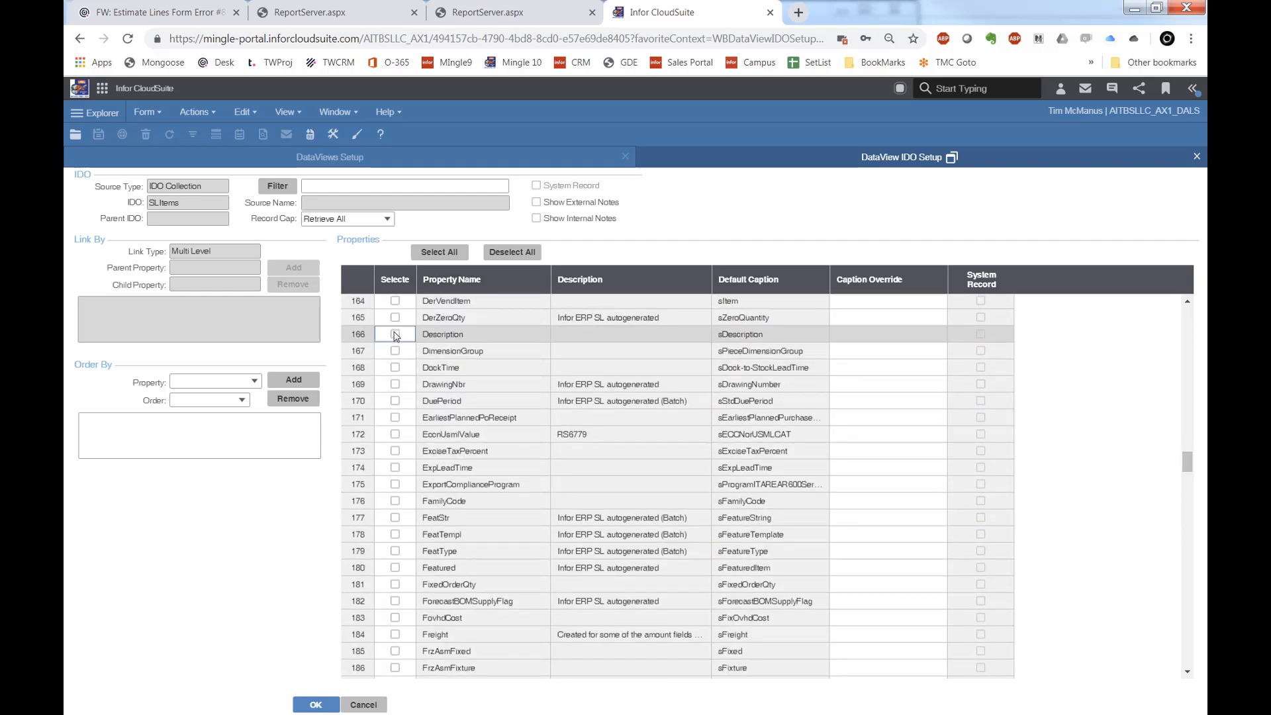
scroll(down, 3)
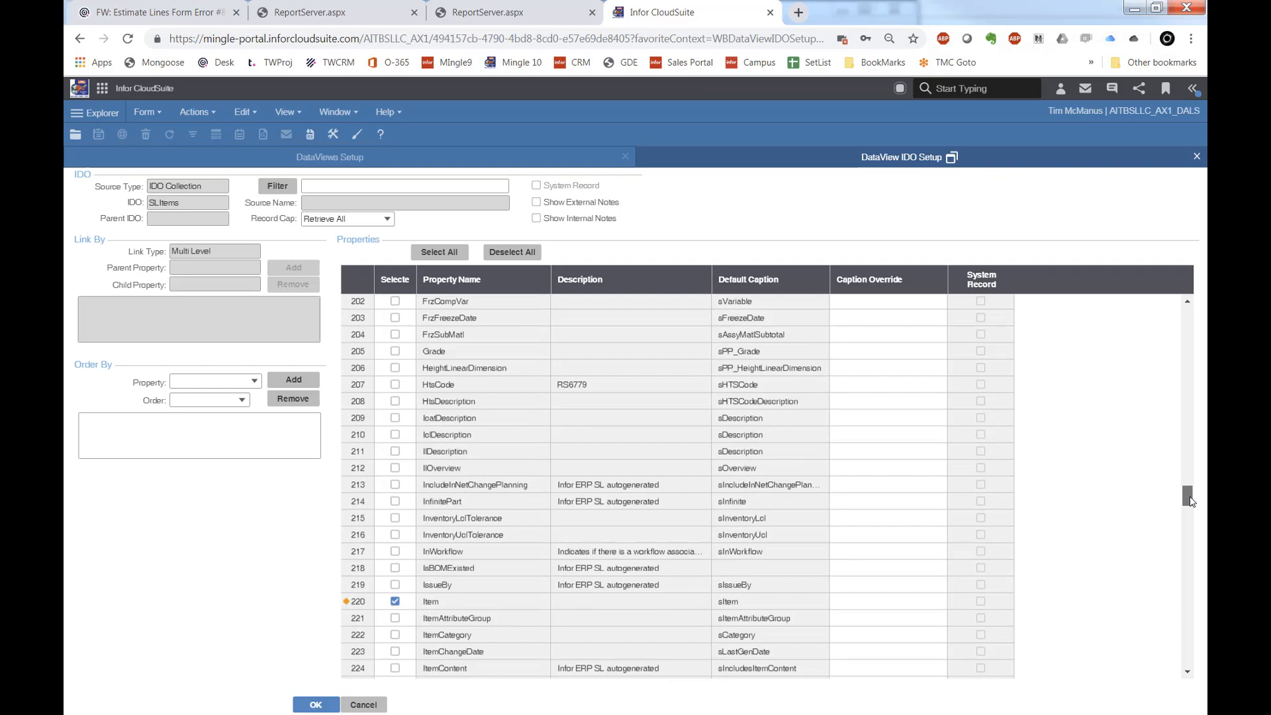
scroll(down, 3)
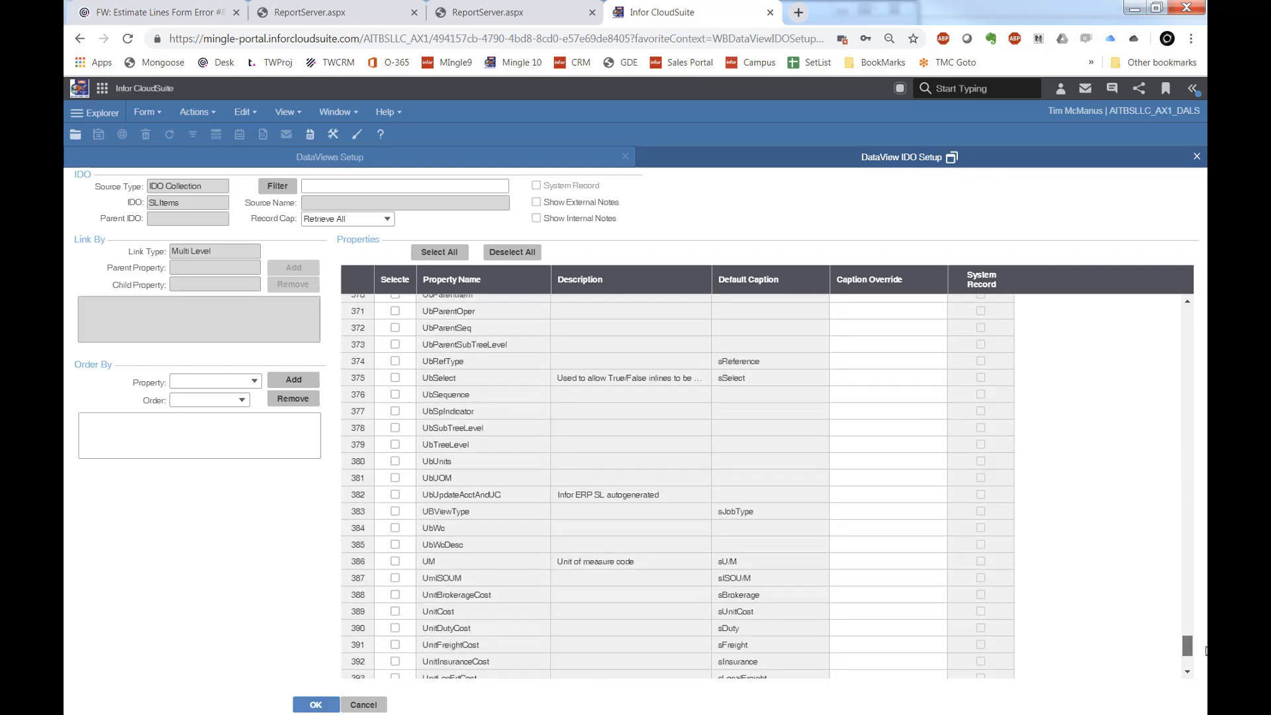
scroll(up, 3)
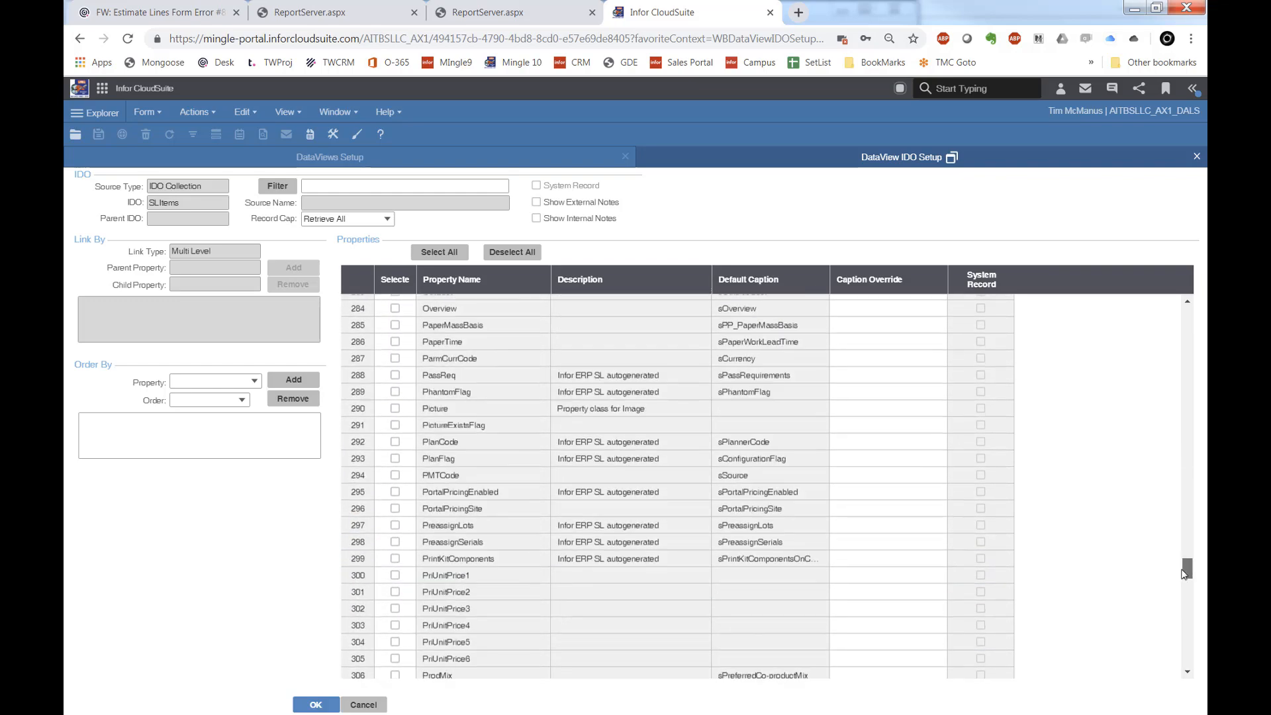
scroll(down, 3)
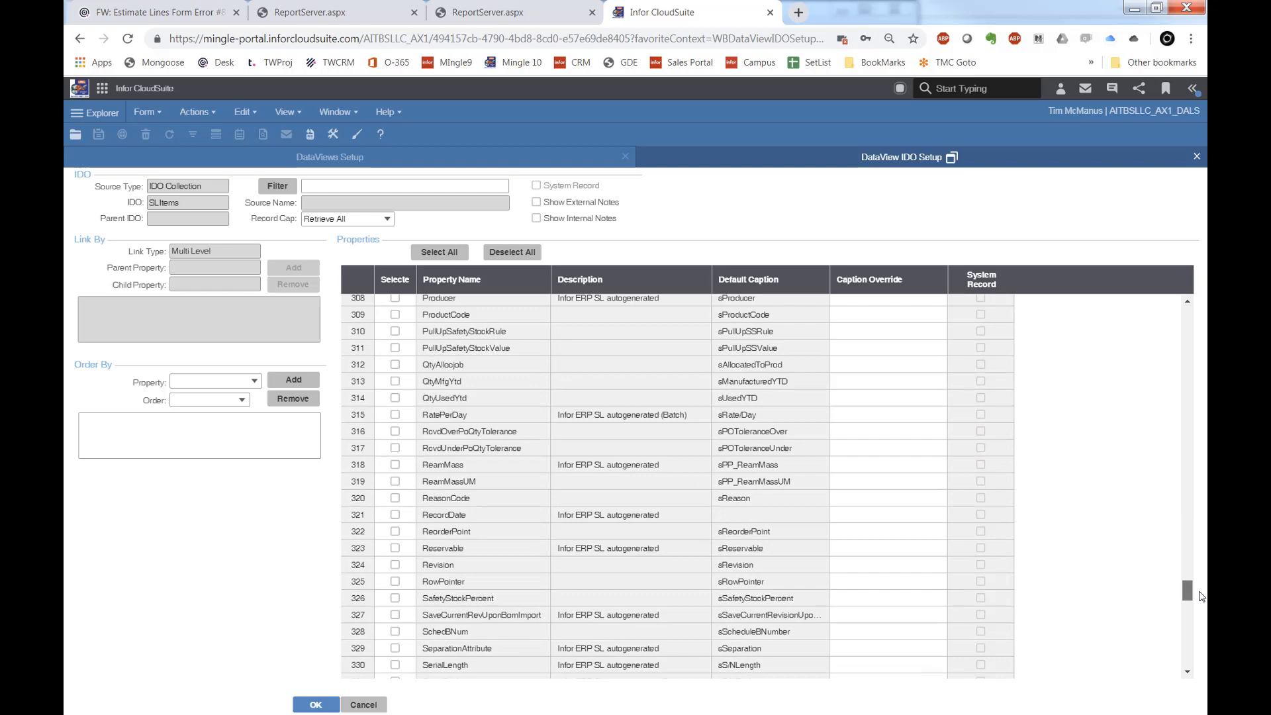
scroll(up, 3)
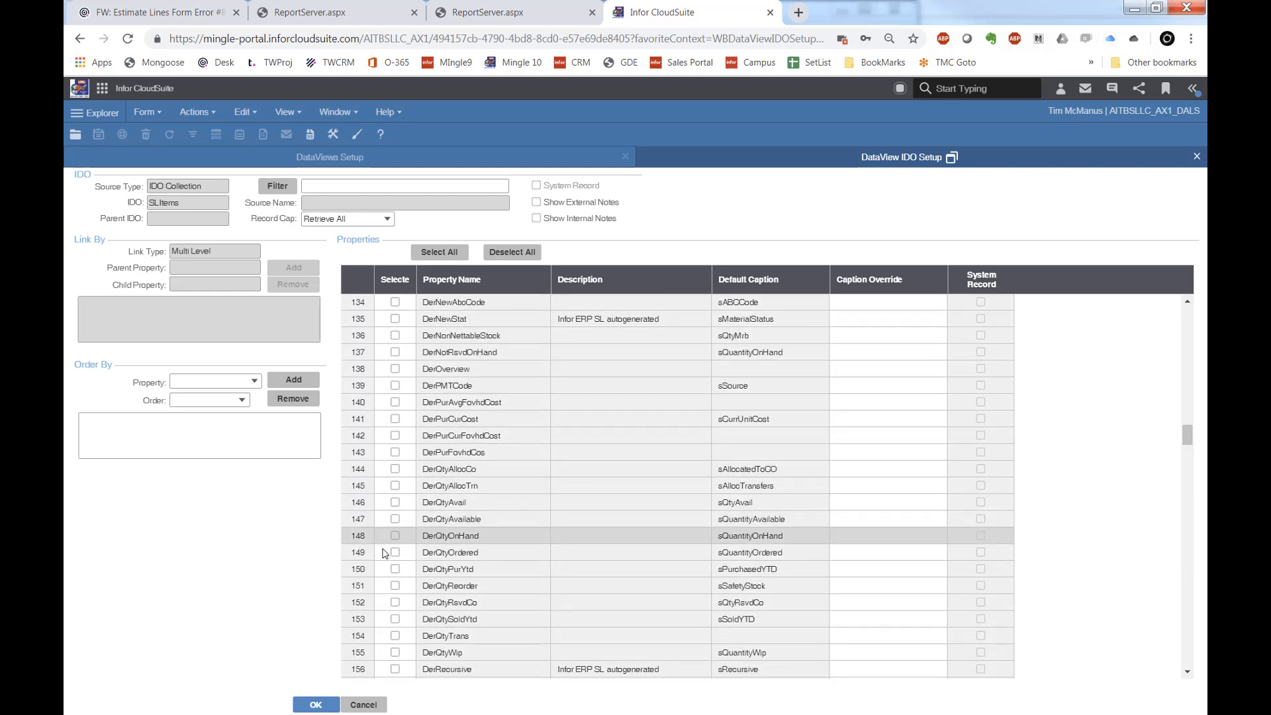
click(396, 535)
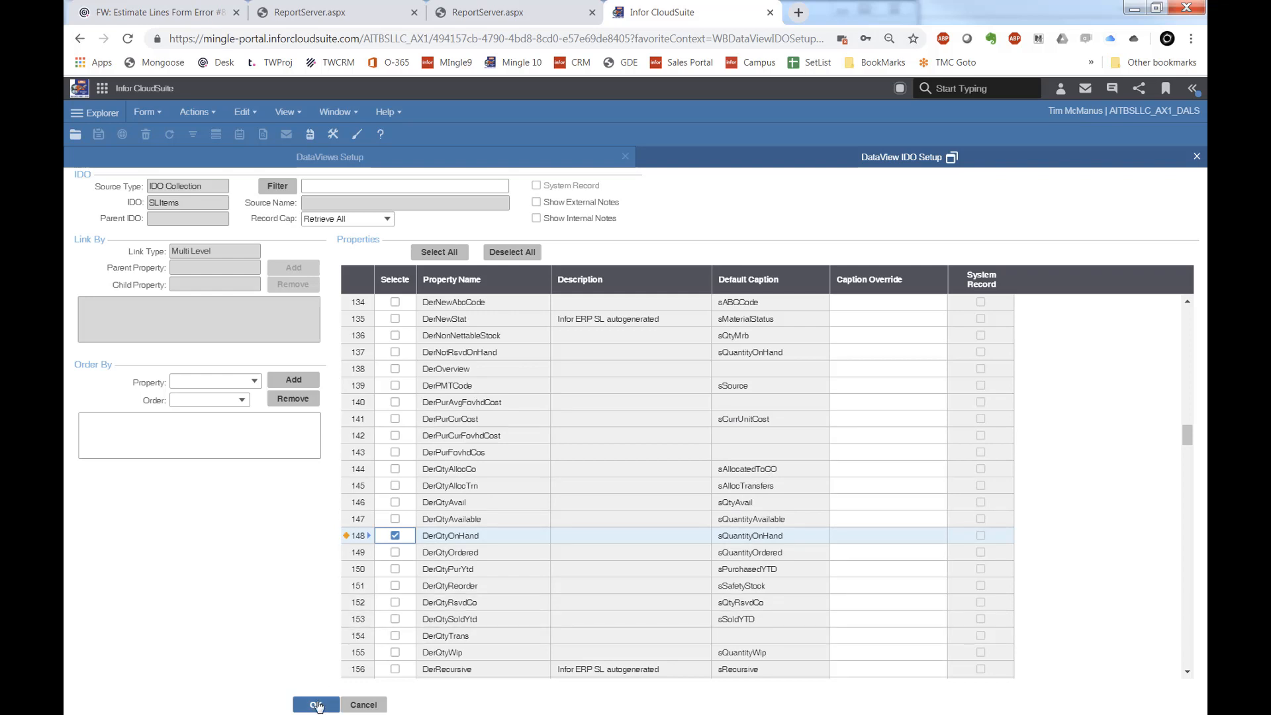
click(315, 703)
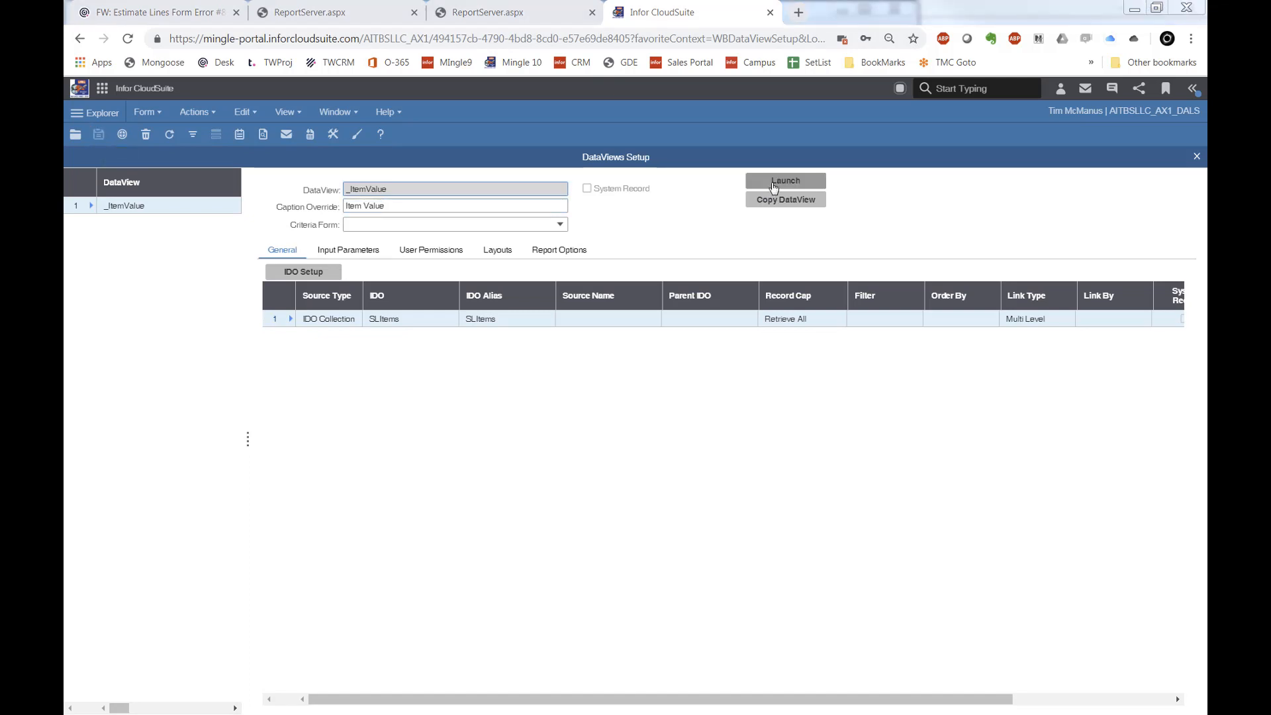
Launch the _ItemValue DataView and open Expression Columns from the Unit Cost column menu.
click(784, 181)
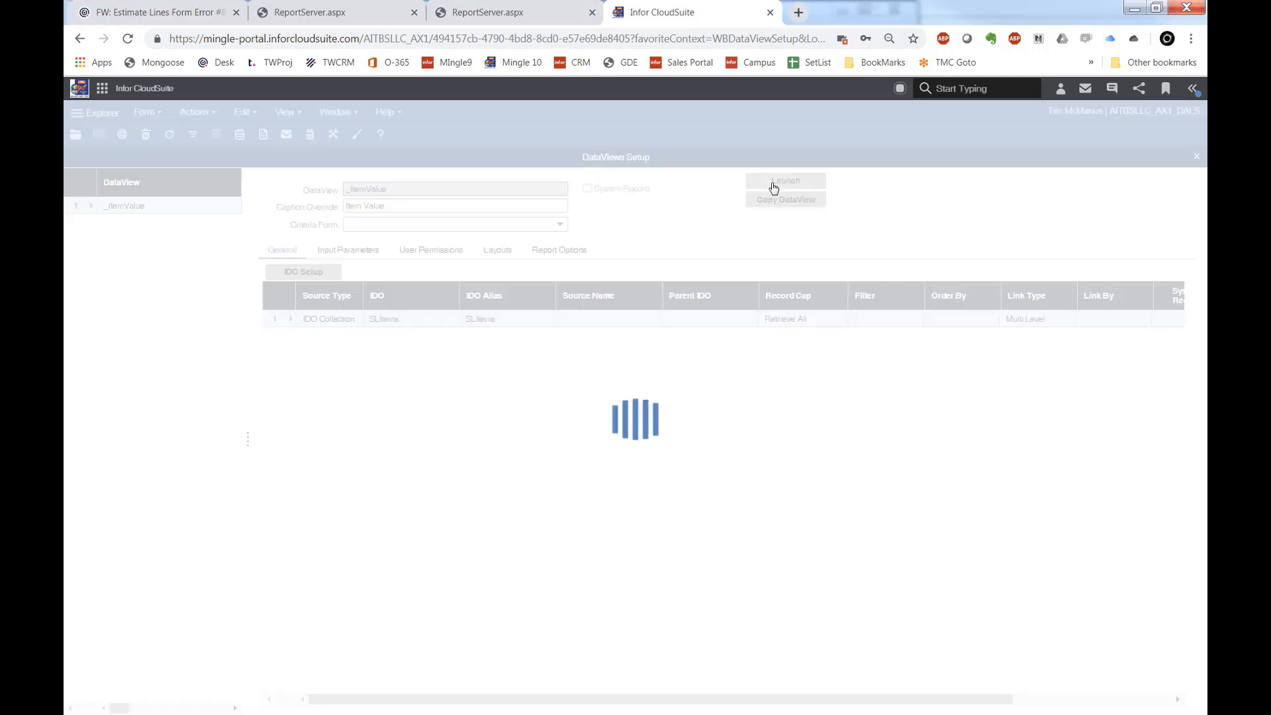
click(783, 181)
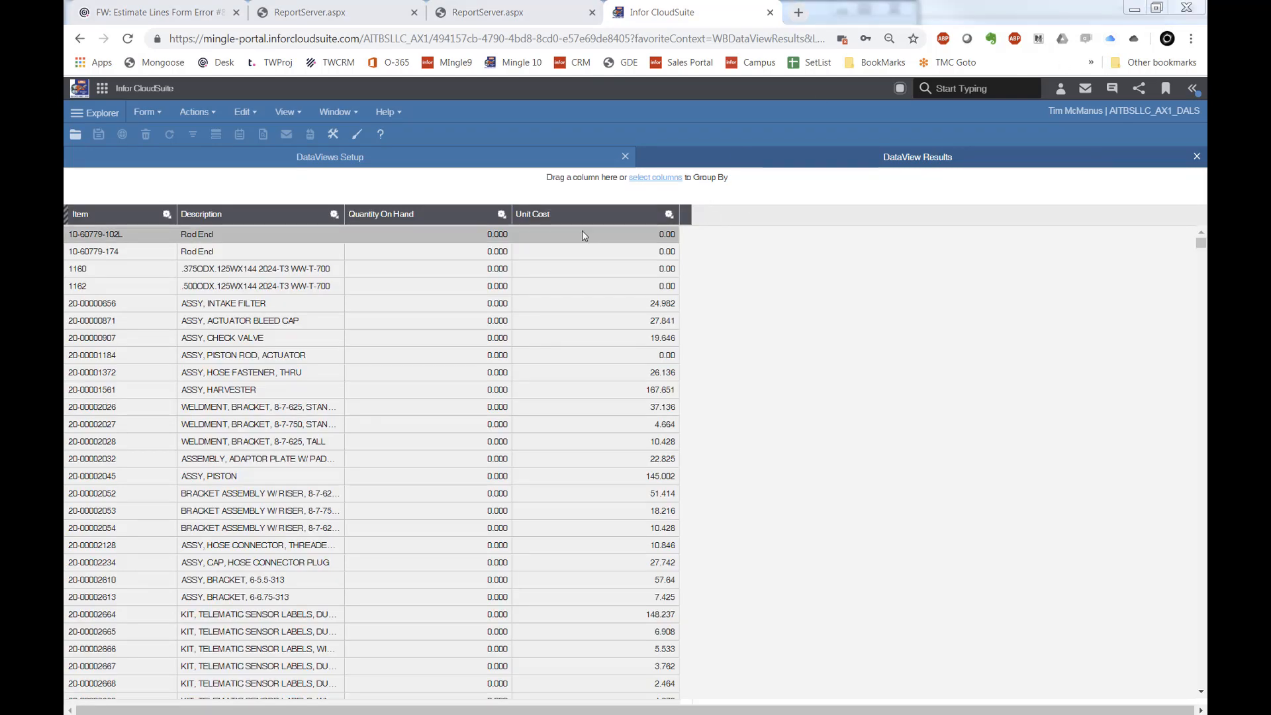
click(668, 214)
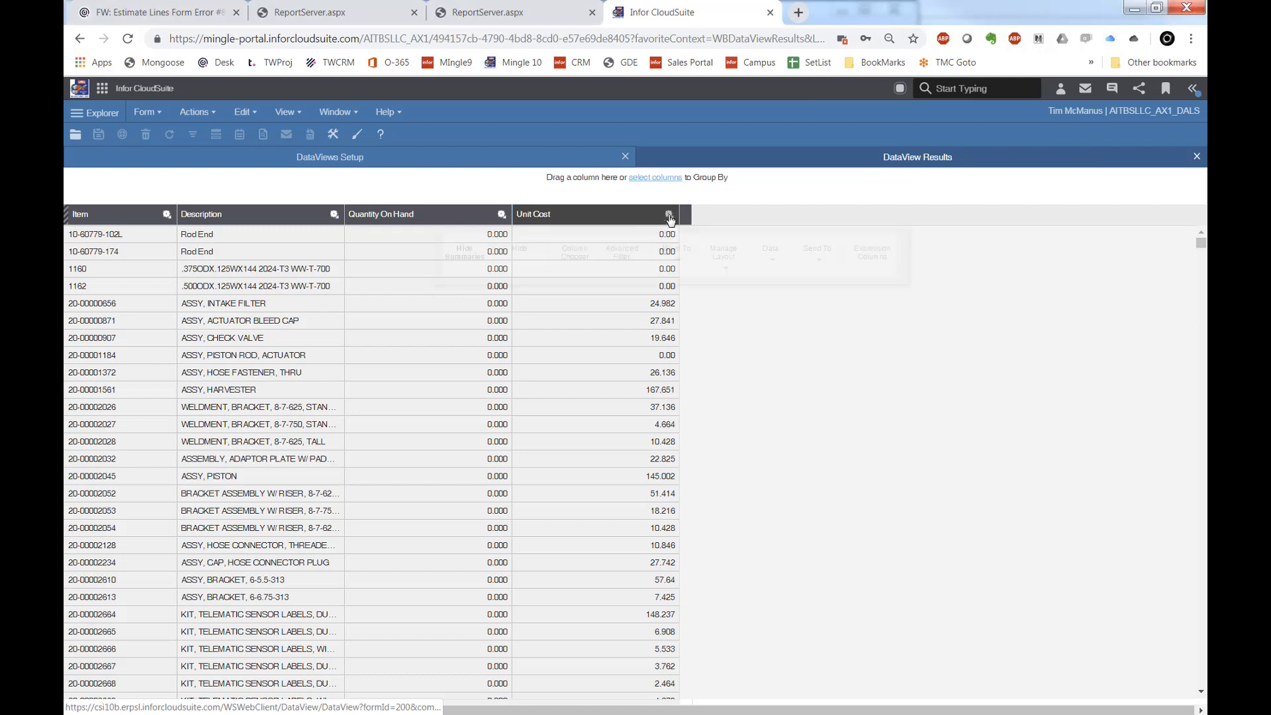
click(668, 215)
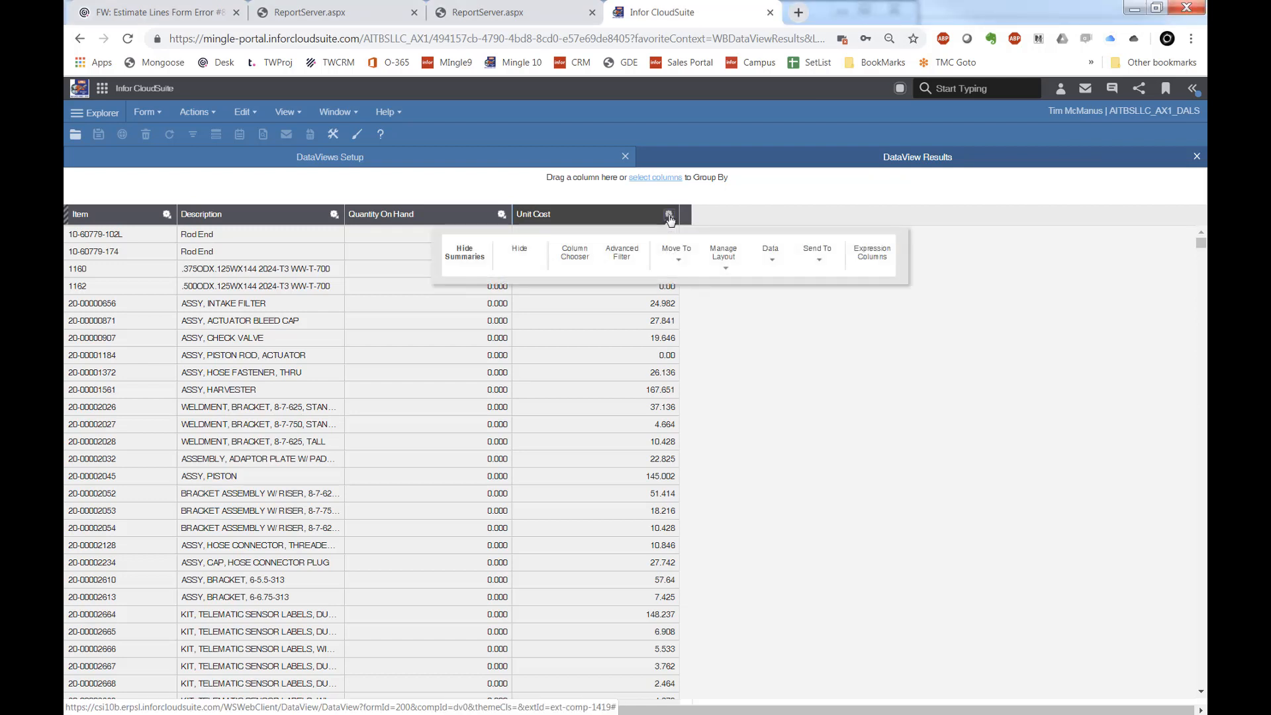
mouse_move(871, 251)
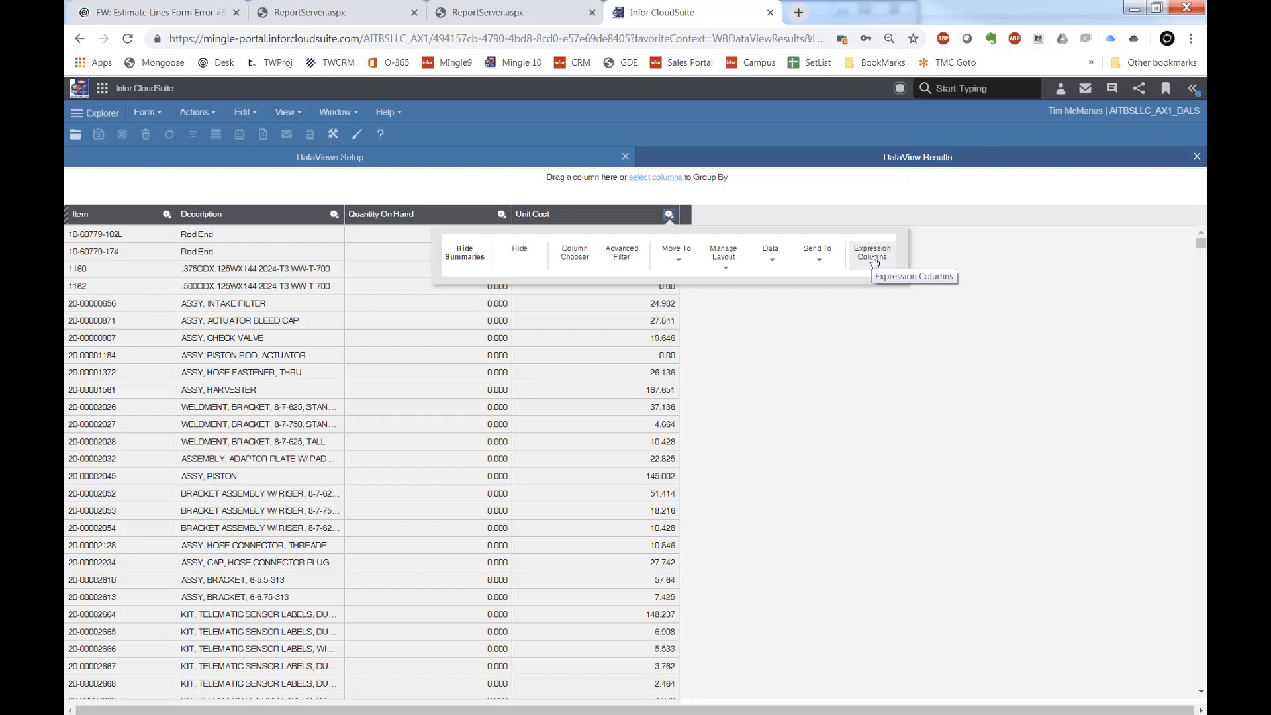
click(871, 252)
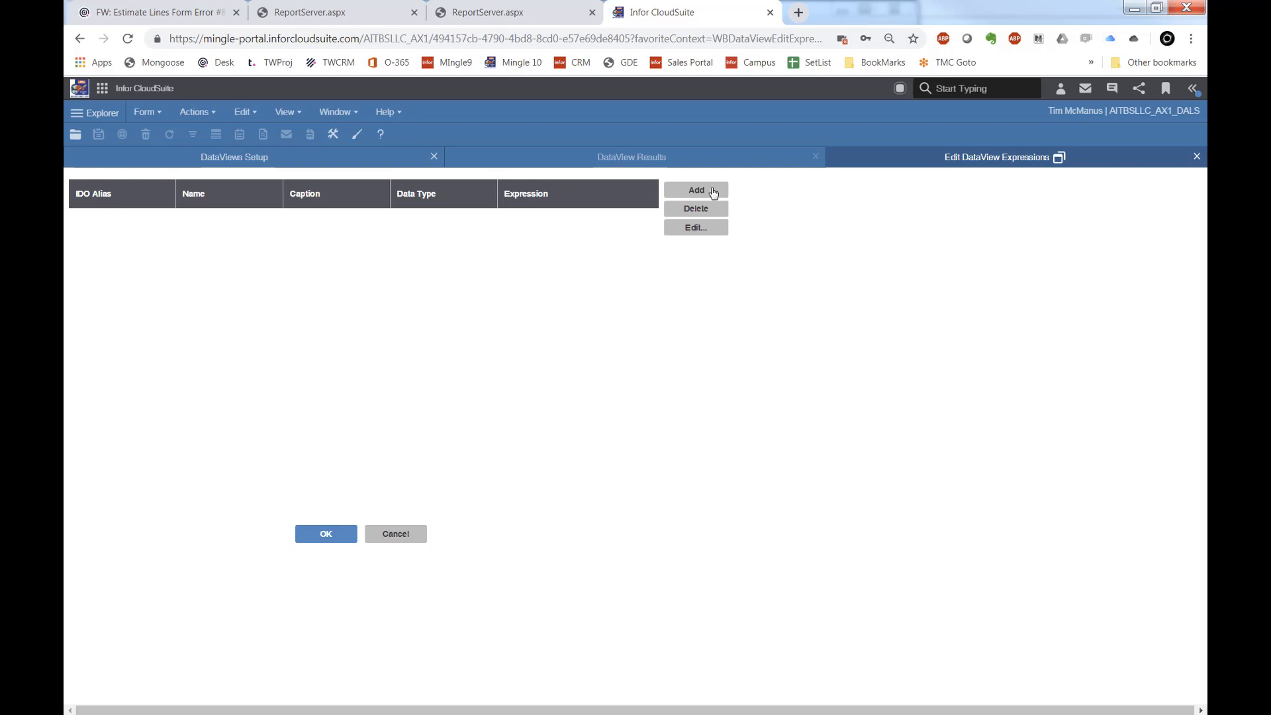
Add a new expression column named QuickOnHandValue with Decimal data type.
click(695, 190)
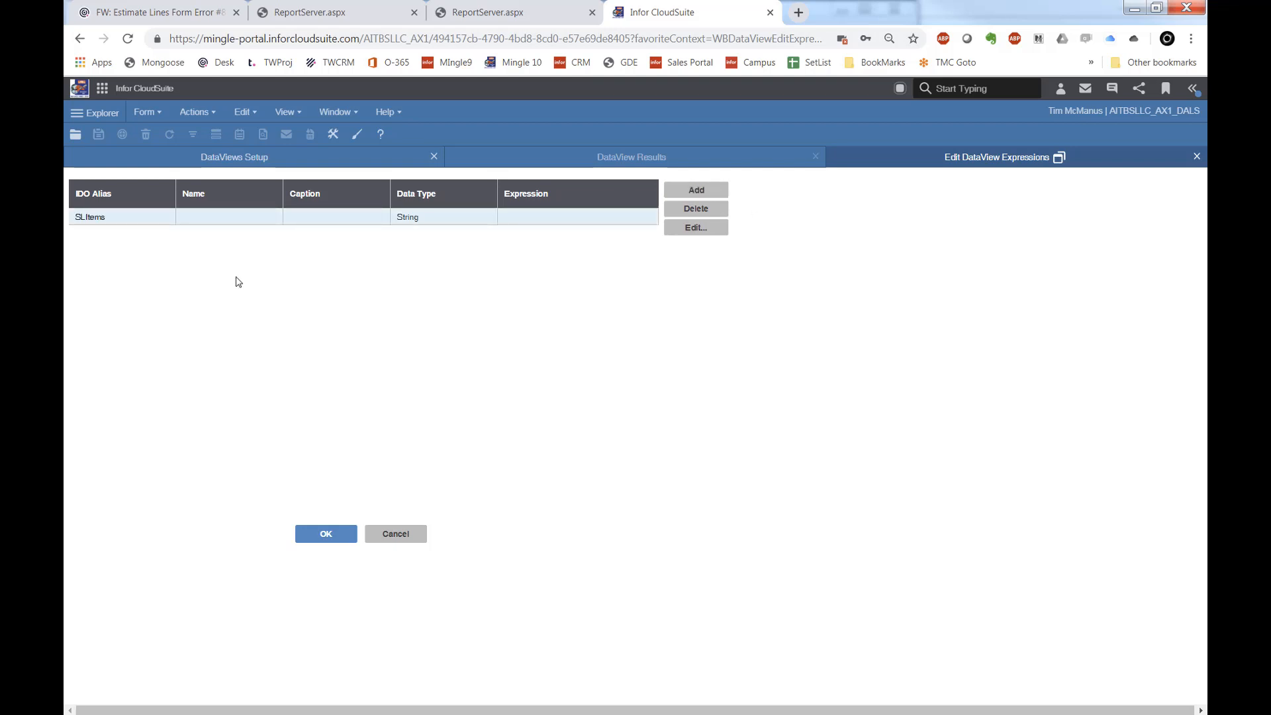
double_click(89, 216)
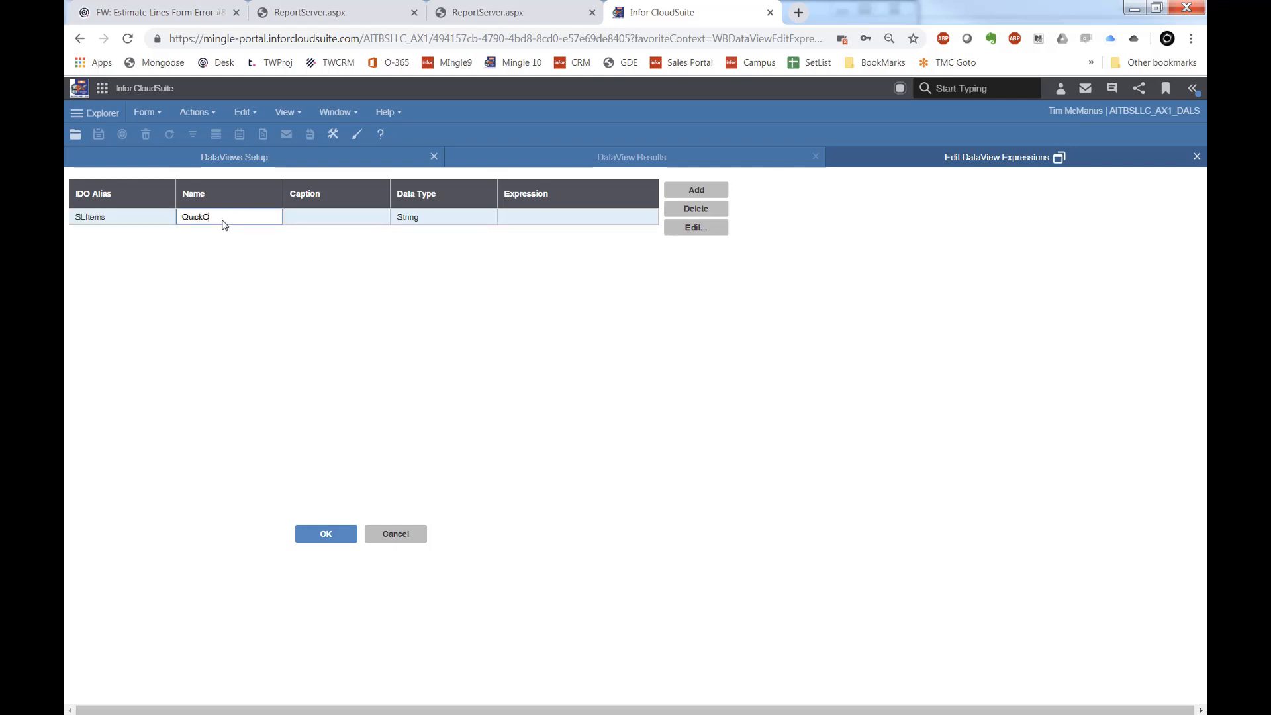
text(nHandValue)
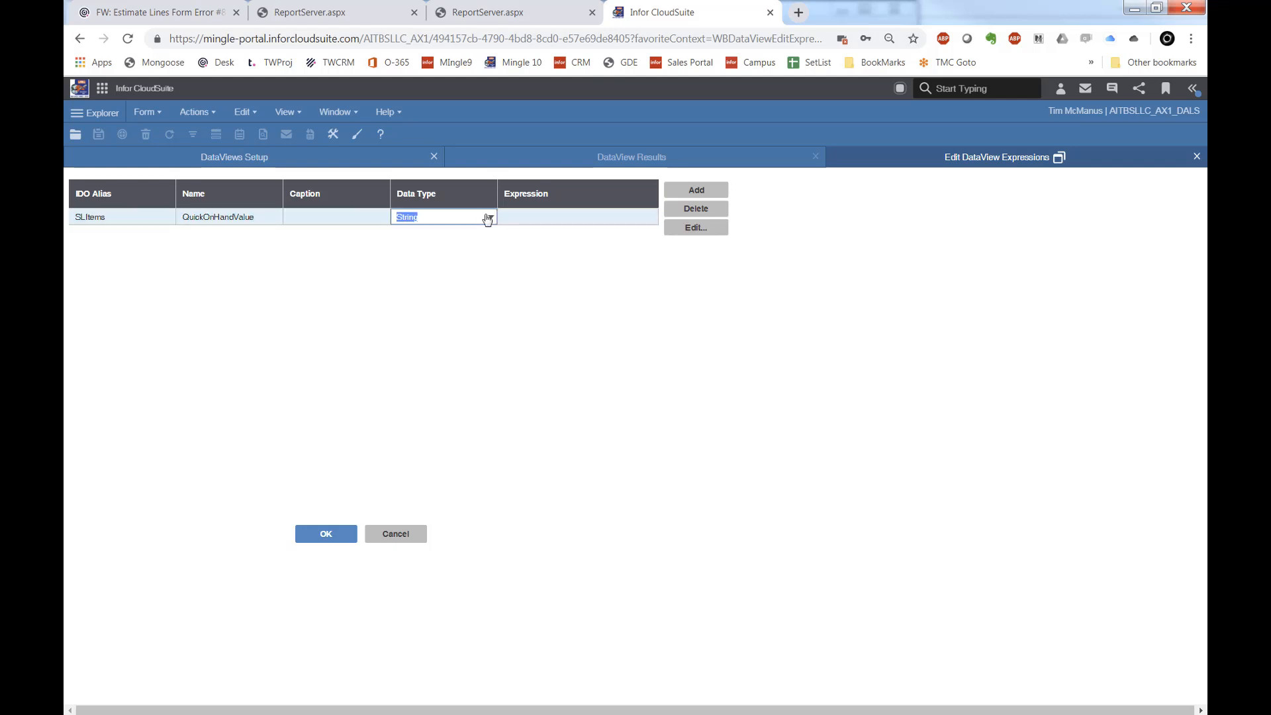
click(487, 217)
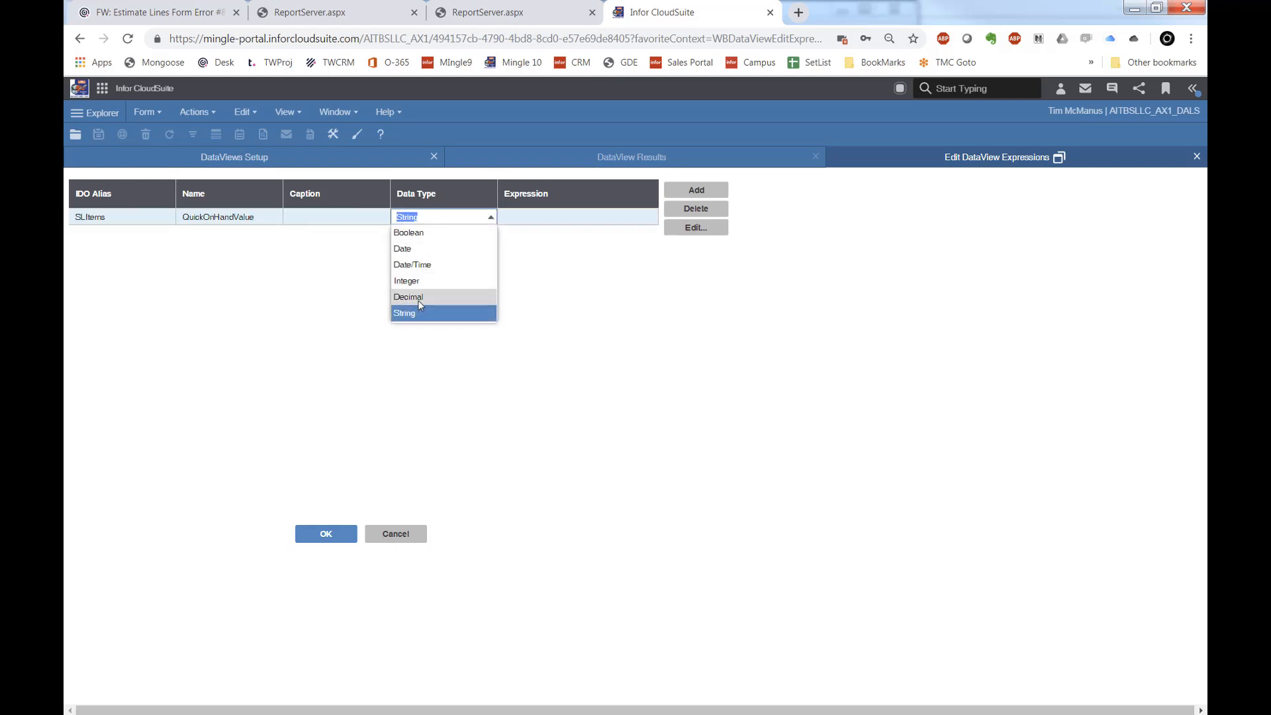
click(408, 296)
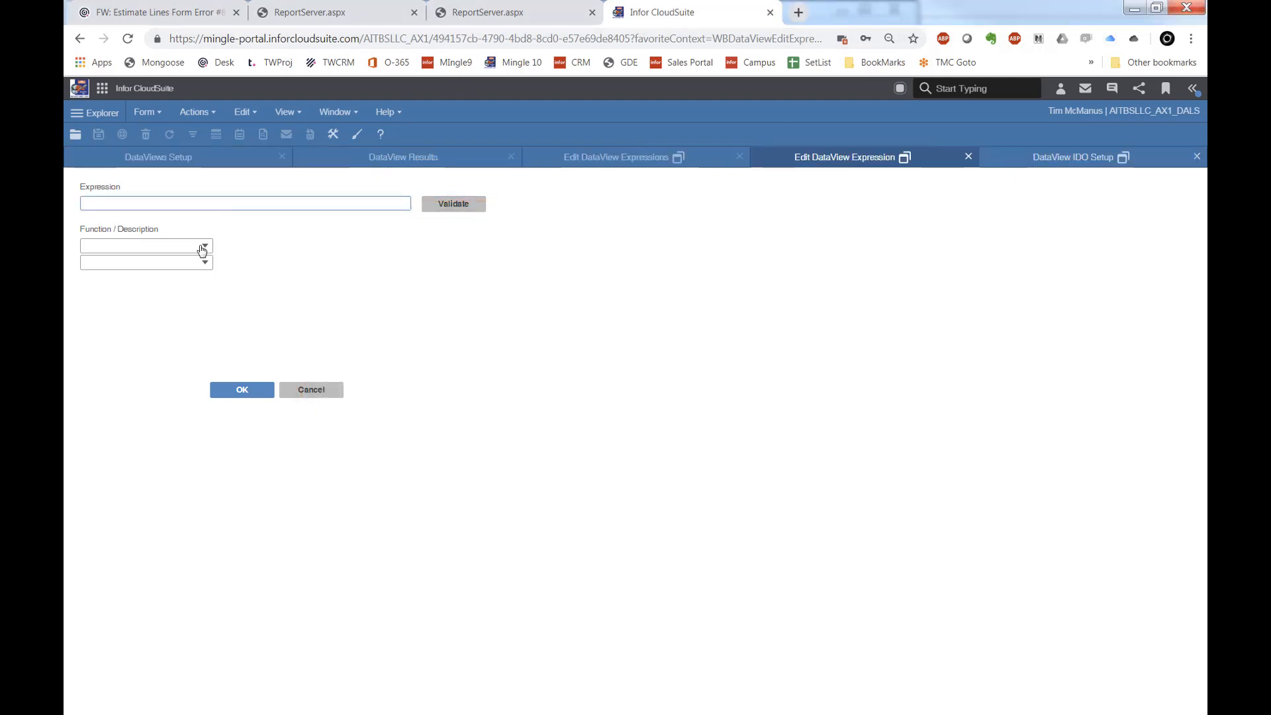
Build a subtract expression with DerQtyOnHand and UnitCost as values.
click(204, 249)
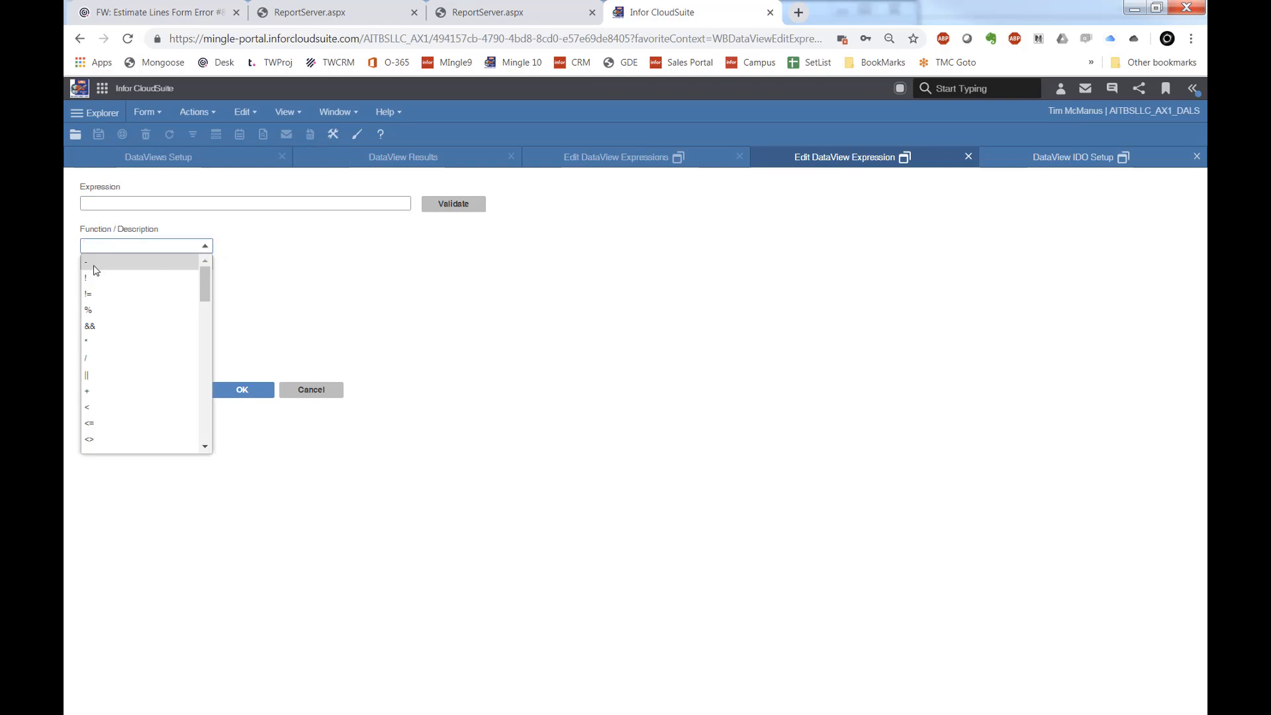
click(86, 261)
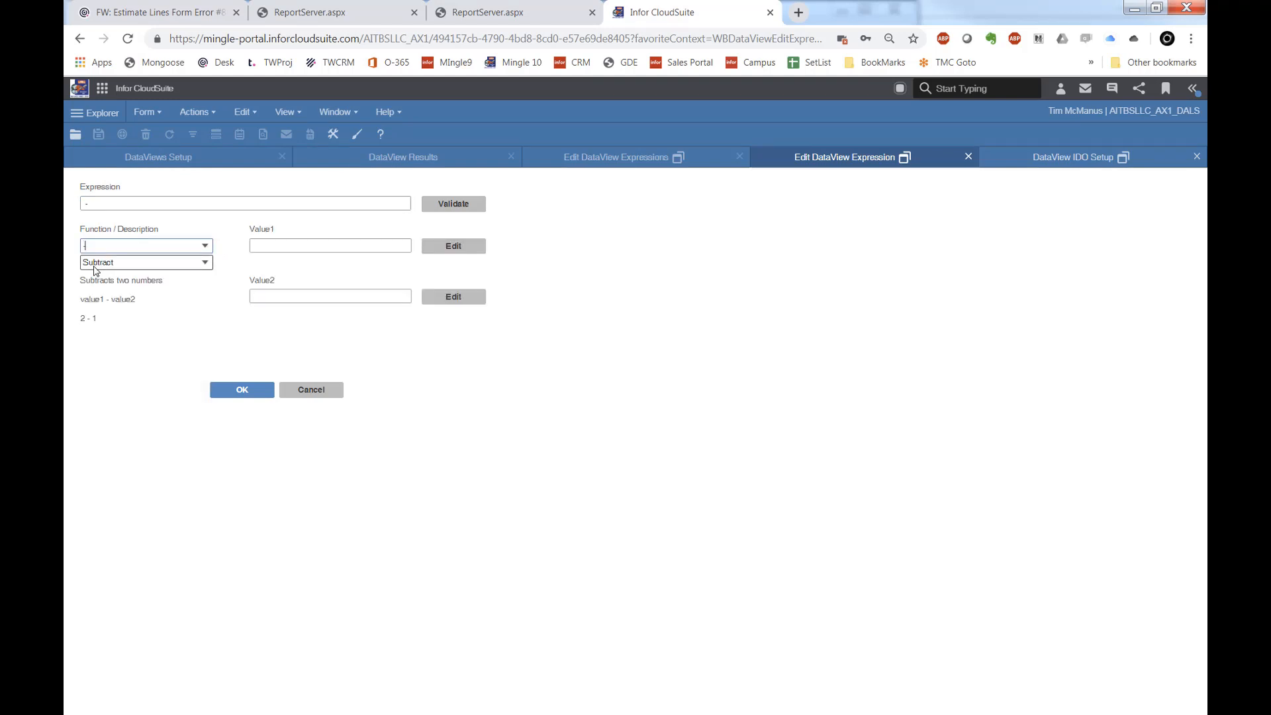
click(329, 245)
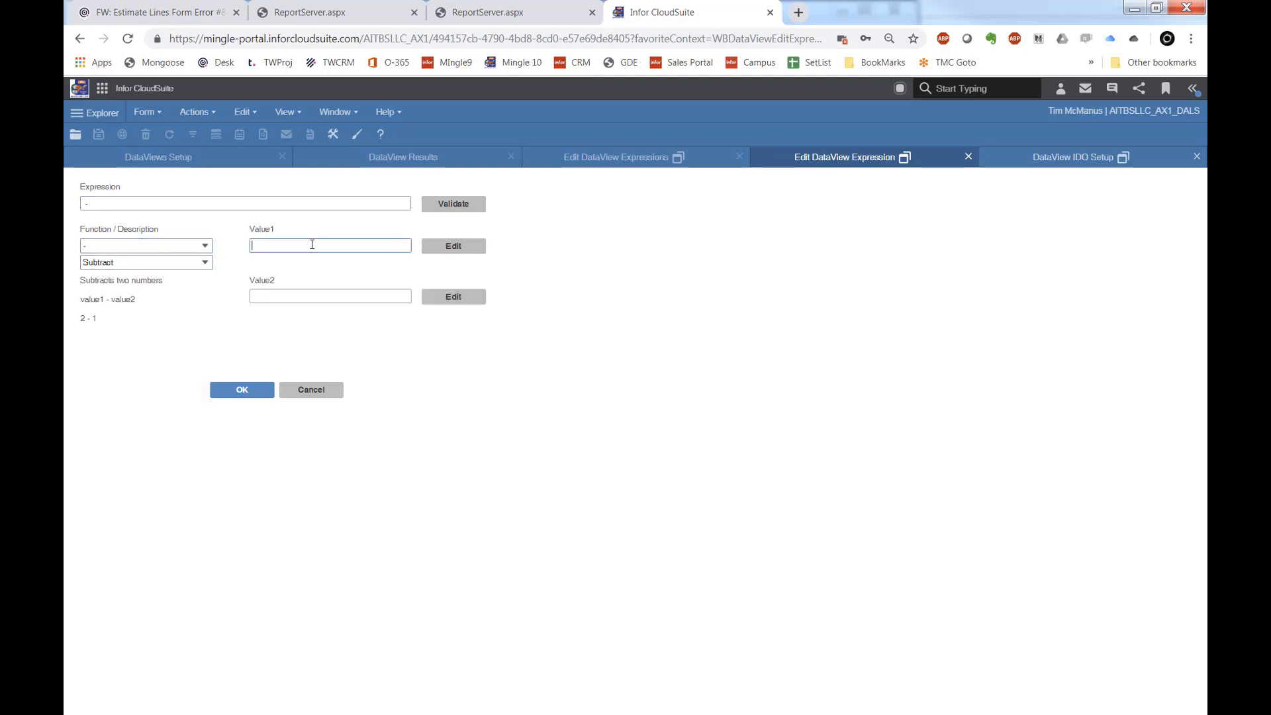
text(DerQtyOnHand)
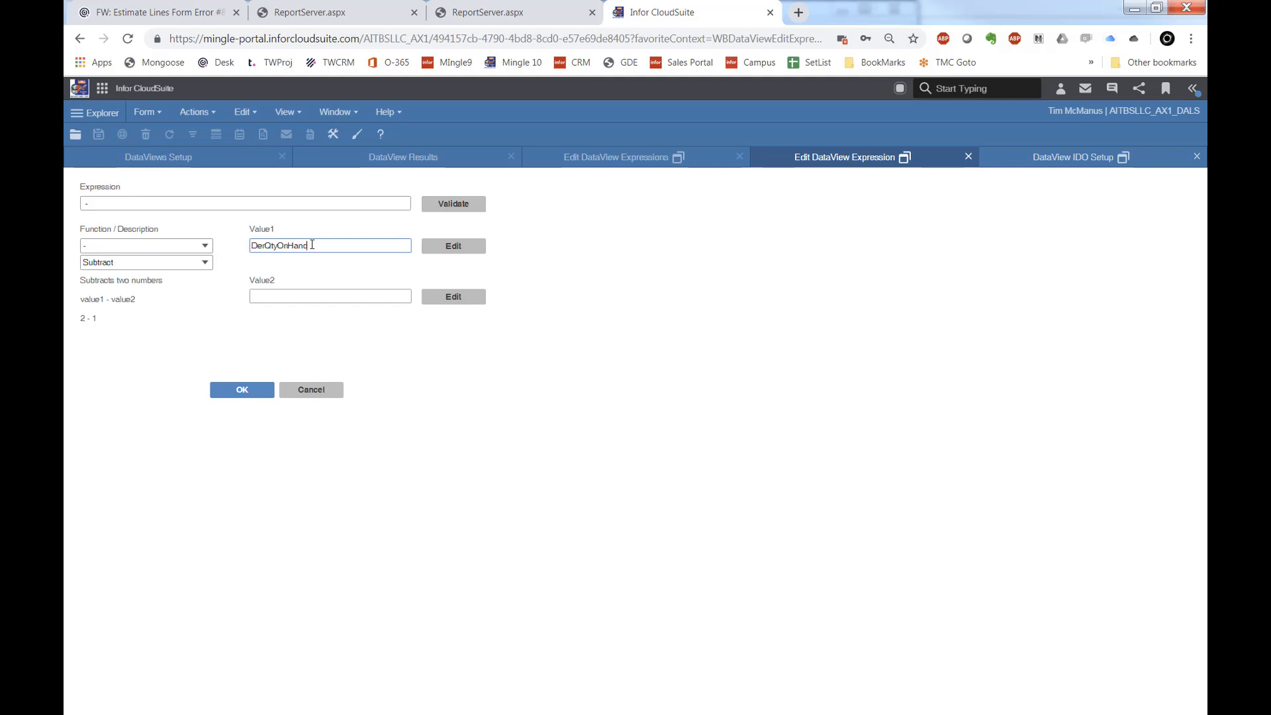
text(UnitCost)
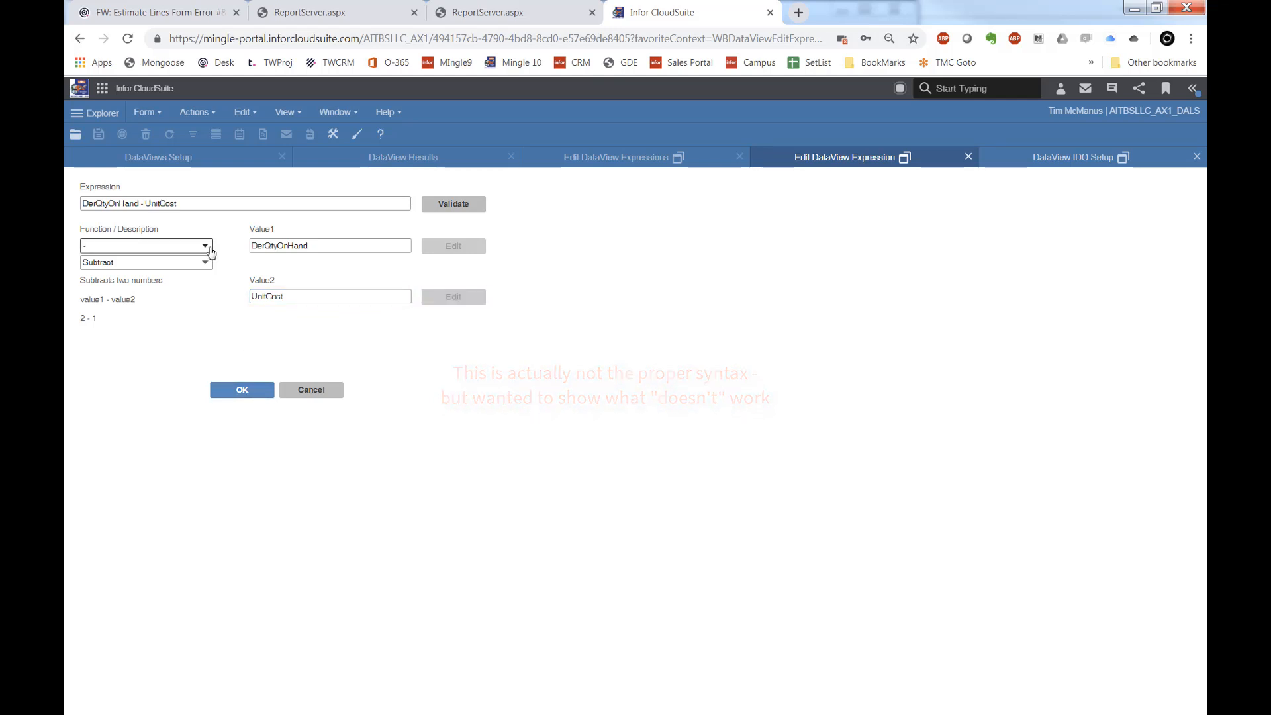
Switch the operator to multiply and confirm DerQtyOnHand * UnitCost.
click(206, 246)
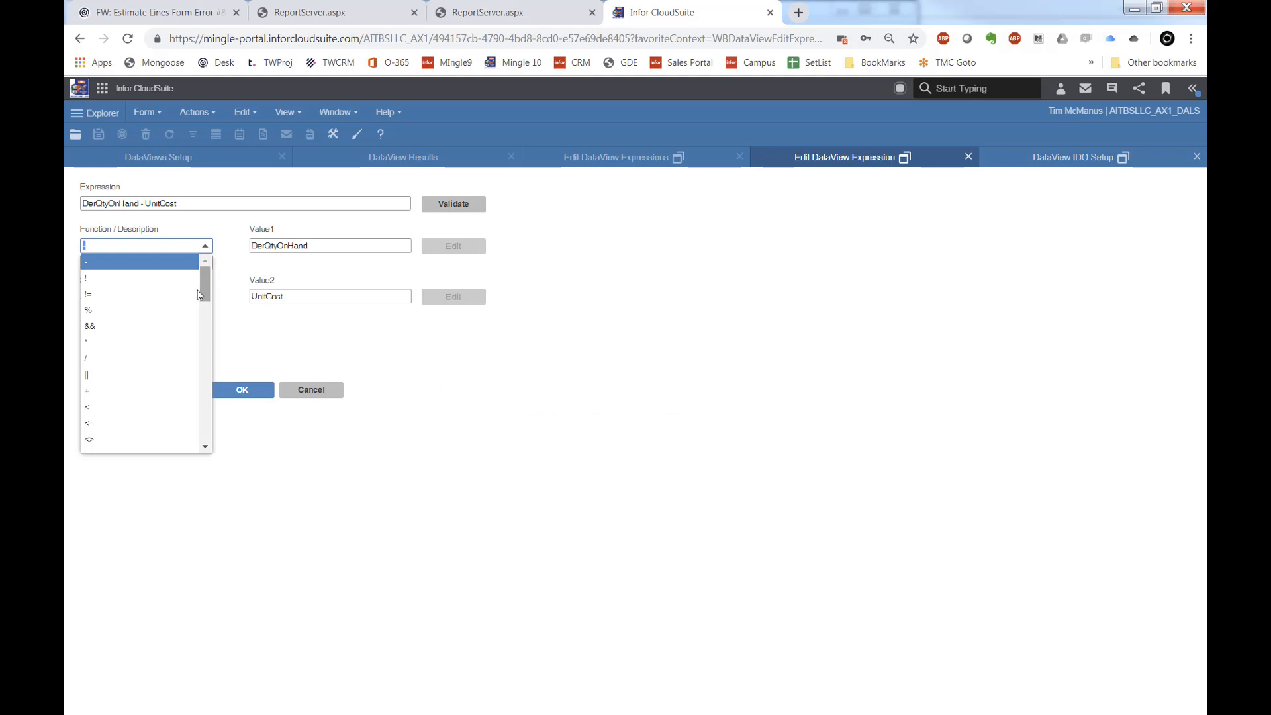
click(86, 340)
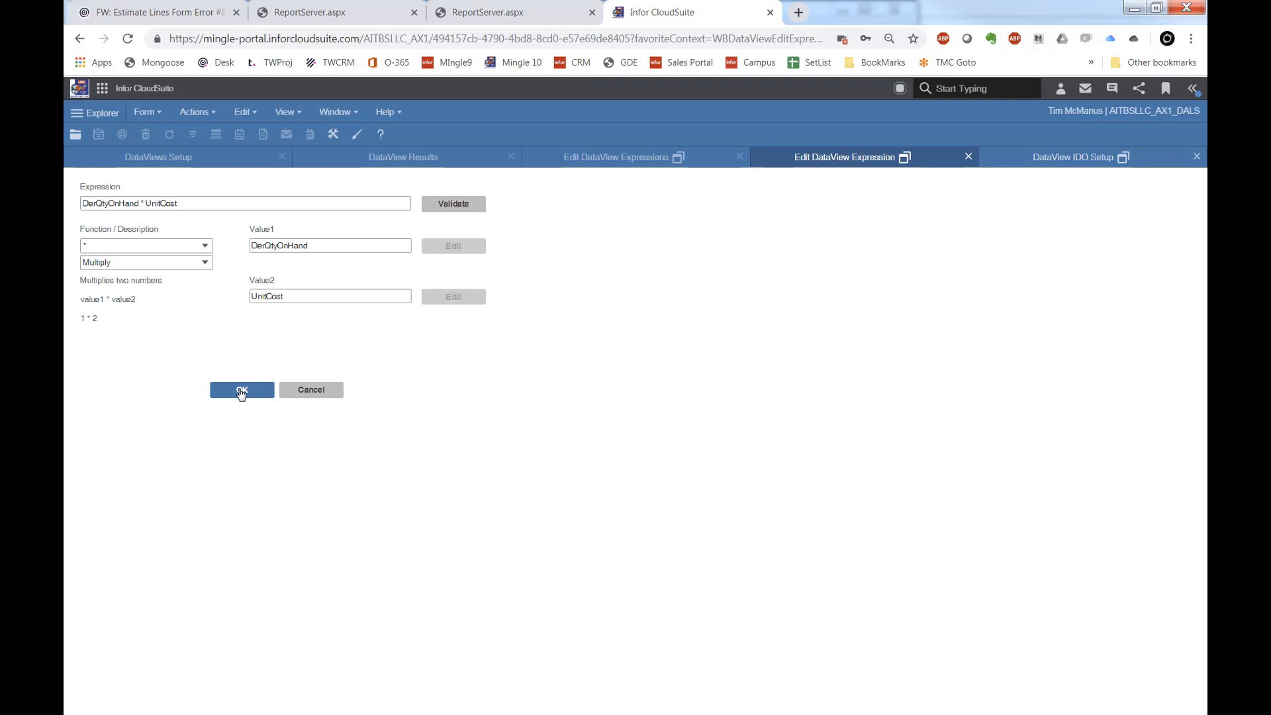
click(241, 390)
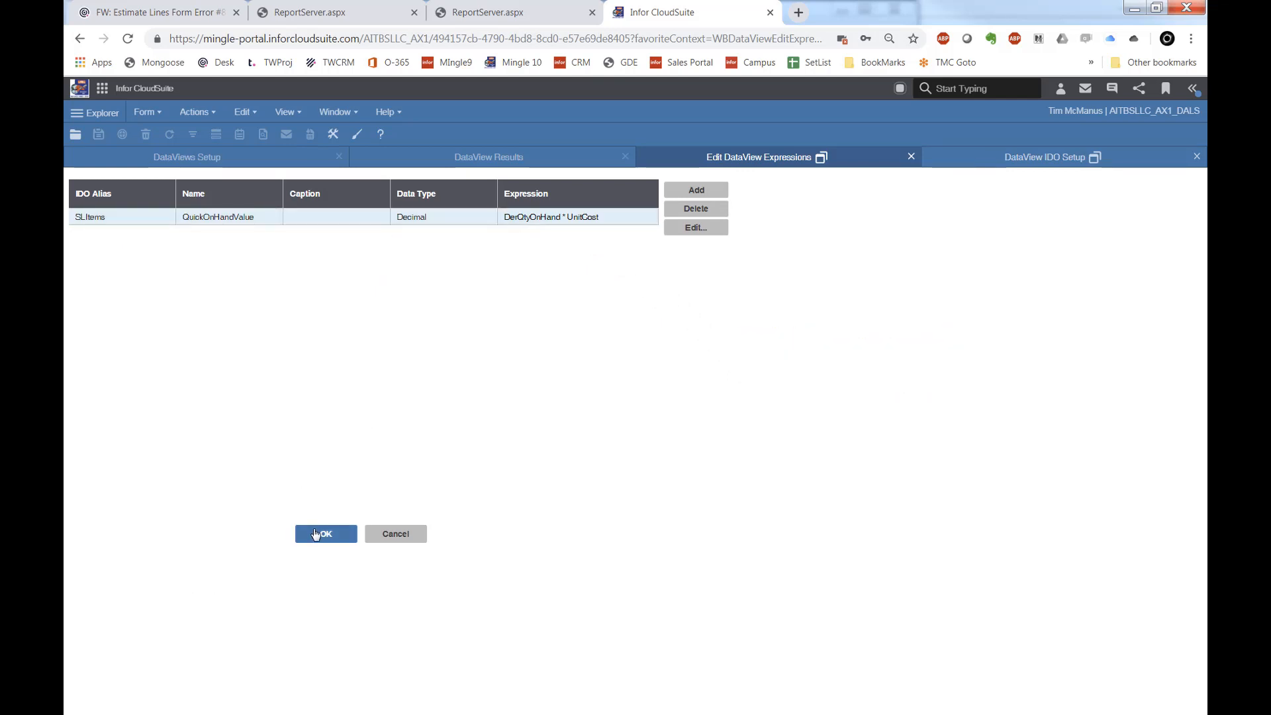
Apply the expression columns so QuickOnHandValue appears in the results grid.
click(325, 534)
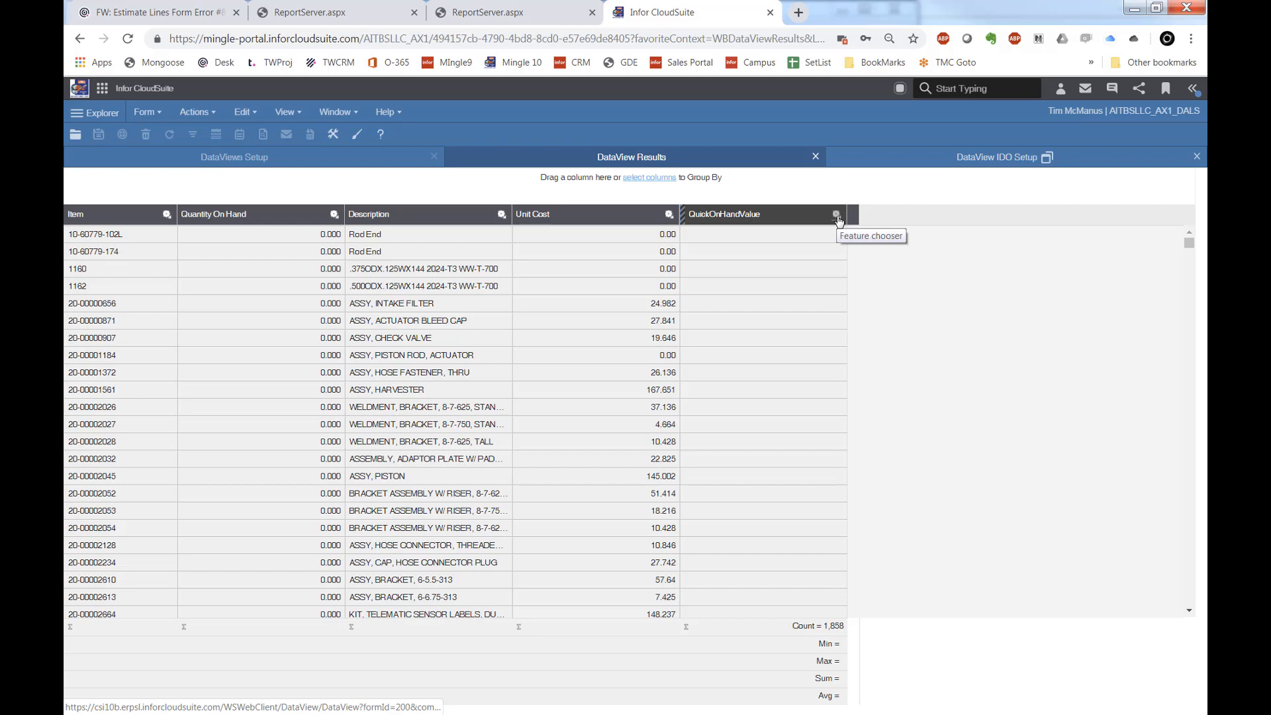
Reopen Expression Columns from the QuickOnHandValue column header menu.
click(837, 214)
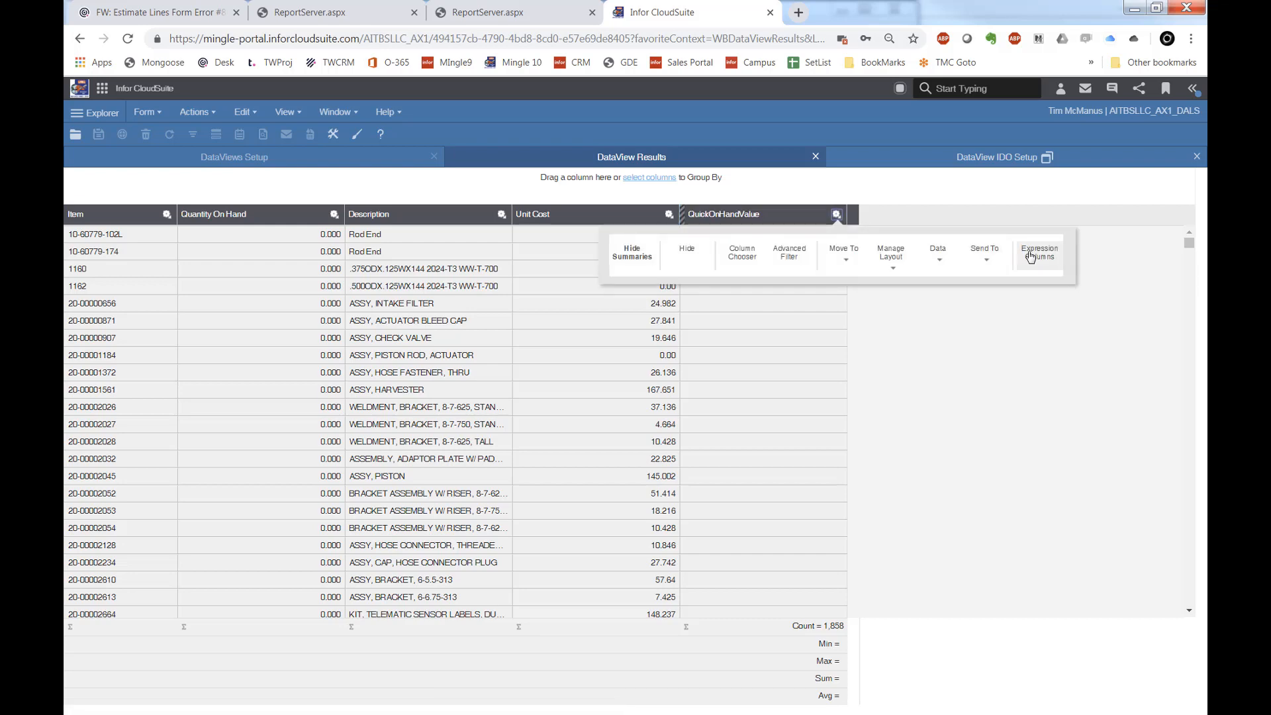
click(1038, 253)
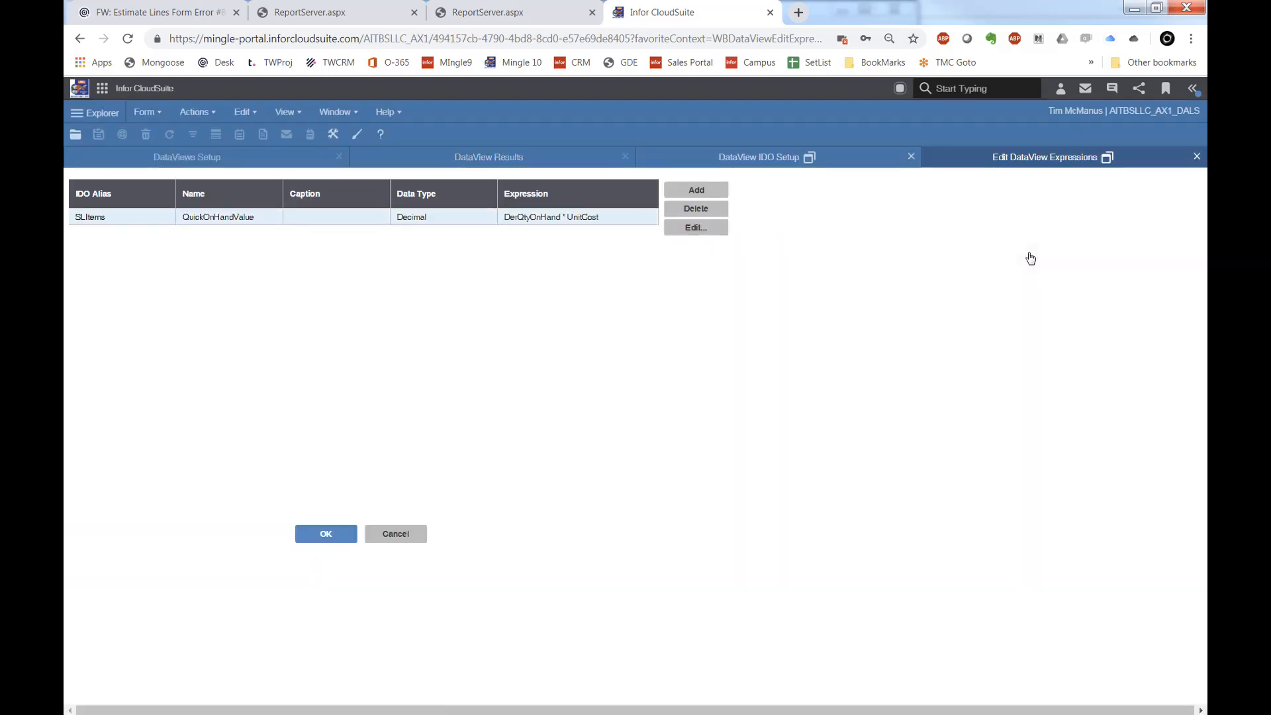
mouse_move(694, 227)
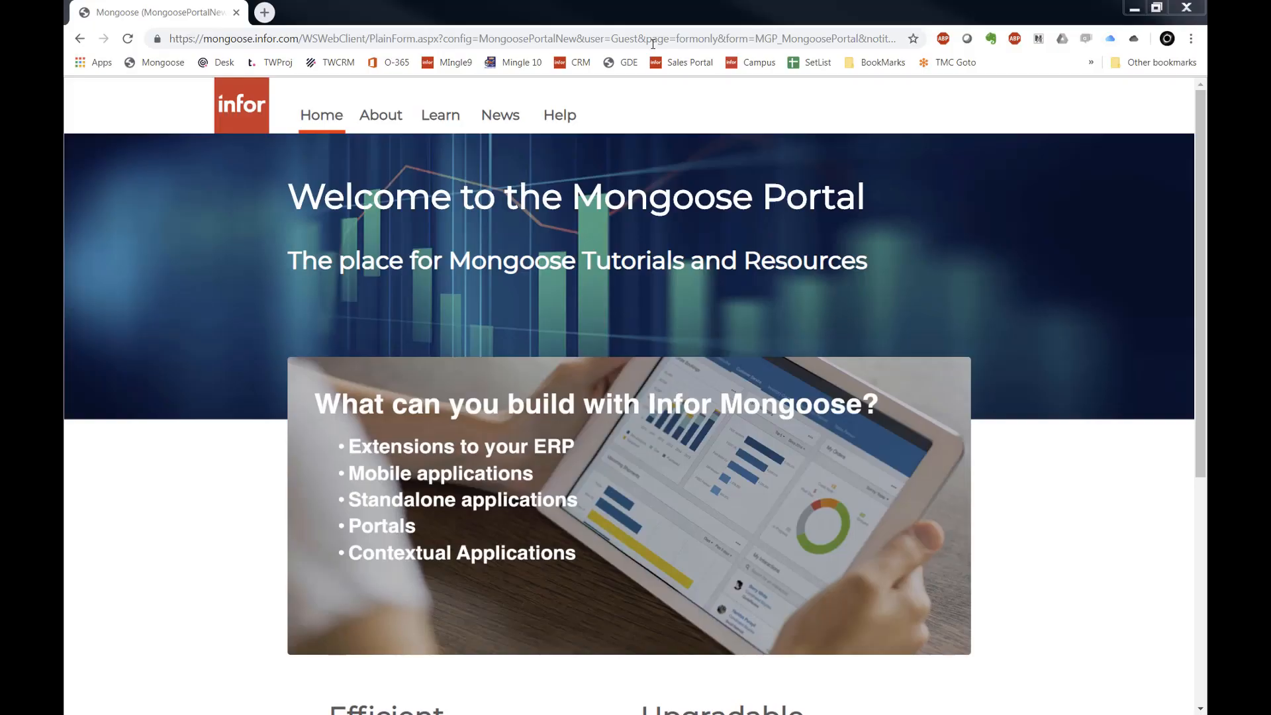
mouse_move(544, 101)
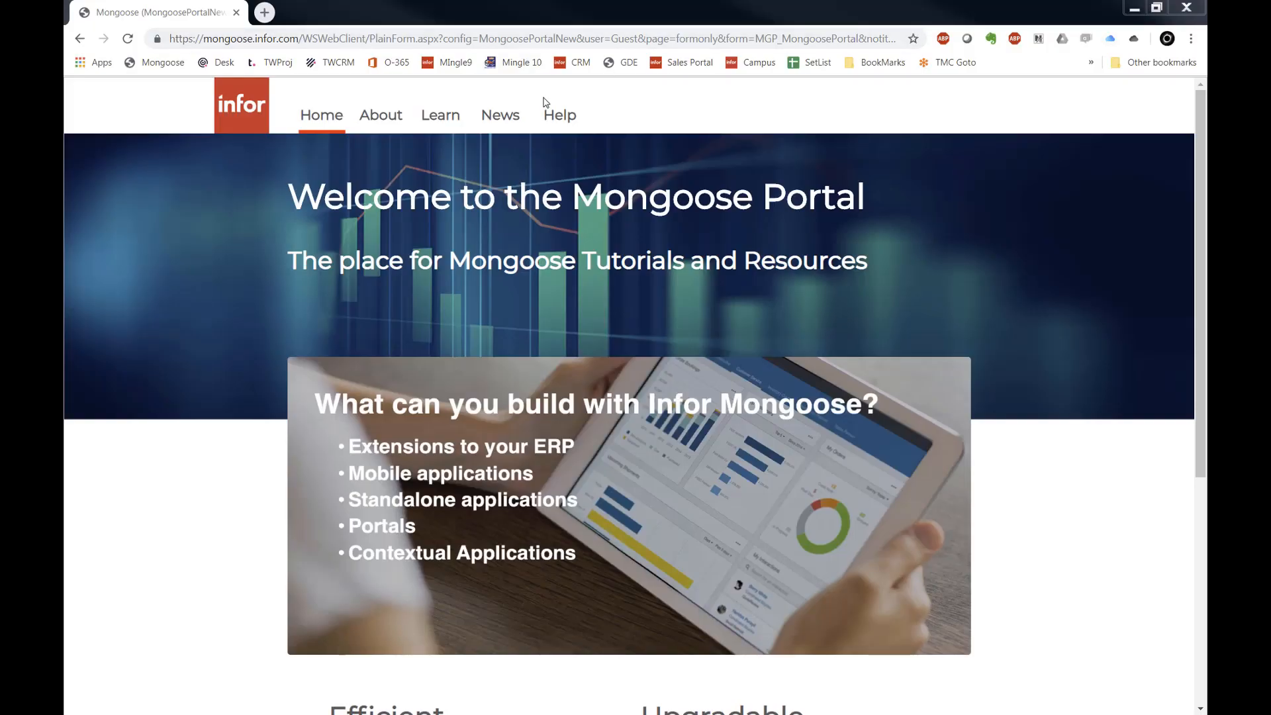
Search Mongoose online help for DATAVIEWPROP, then return to the CloudSuite tab.
click(559, 115)
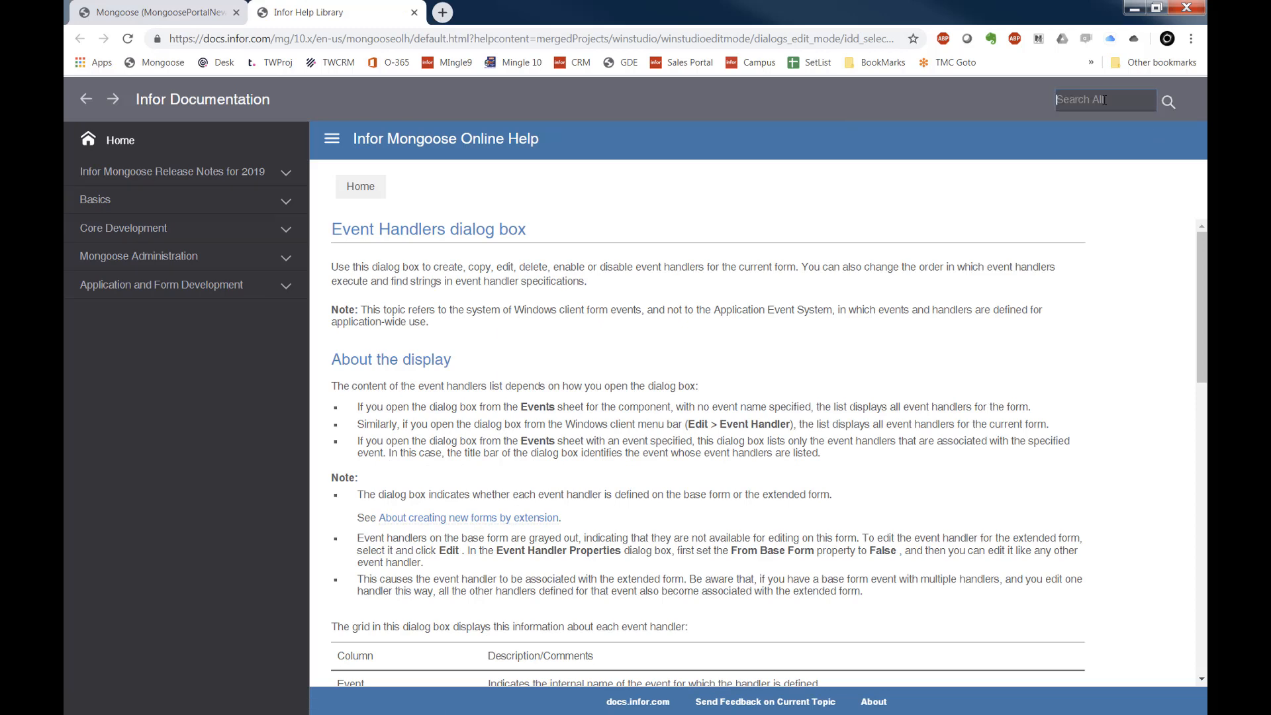
text(DATAVIEWPROP)
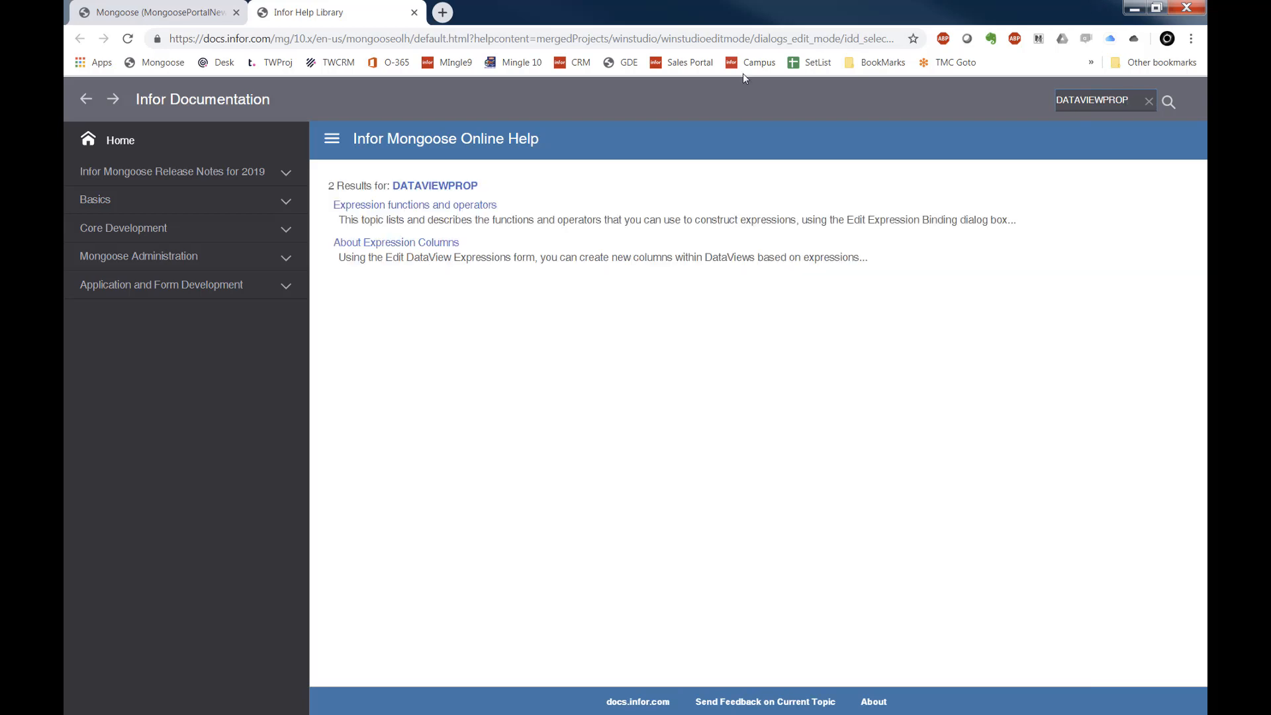
mouse_move(415, 208)
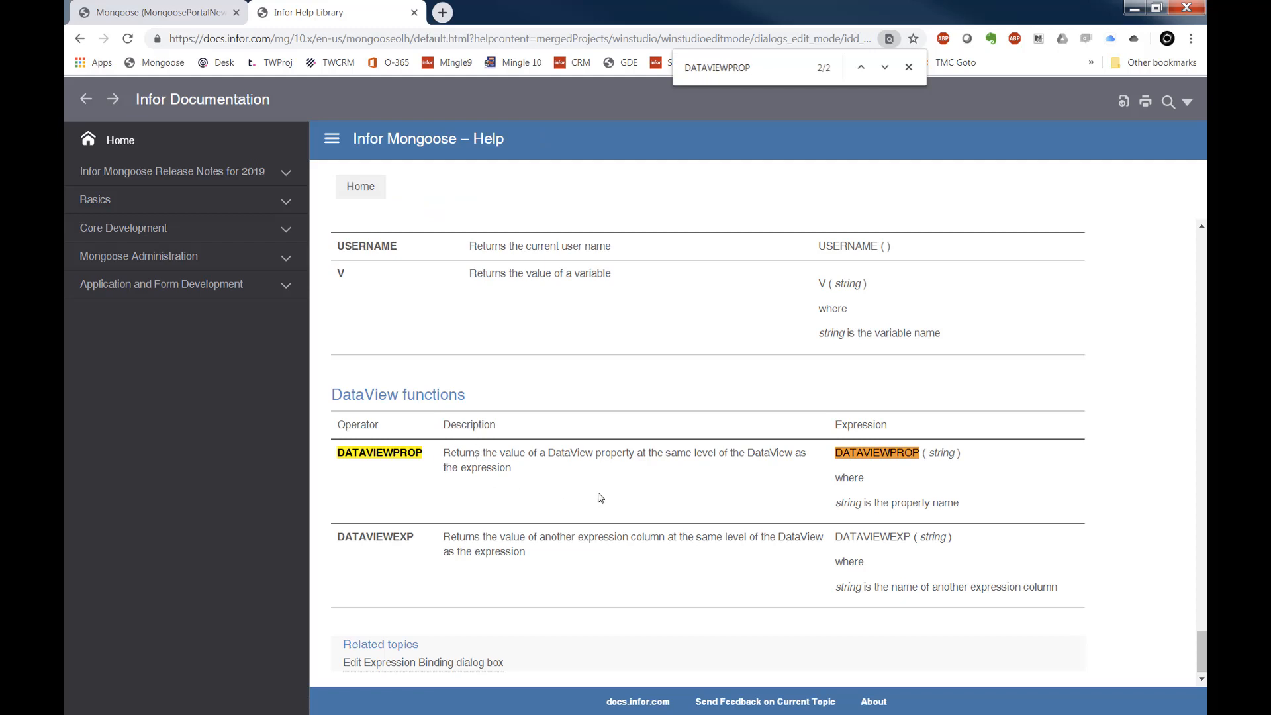
mouse_move(813, 433)
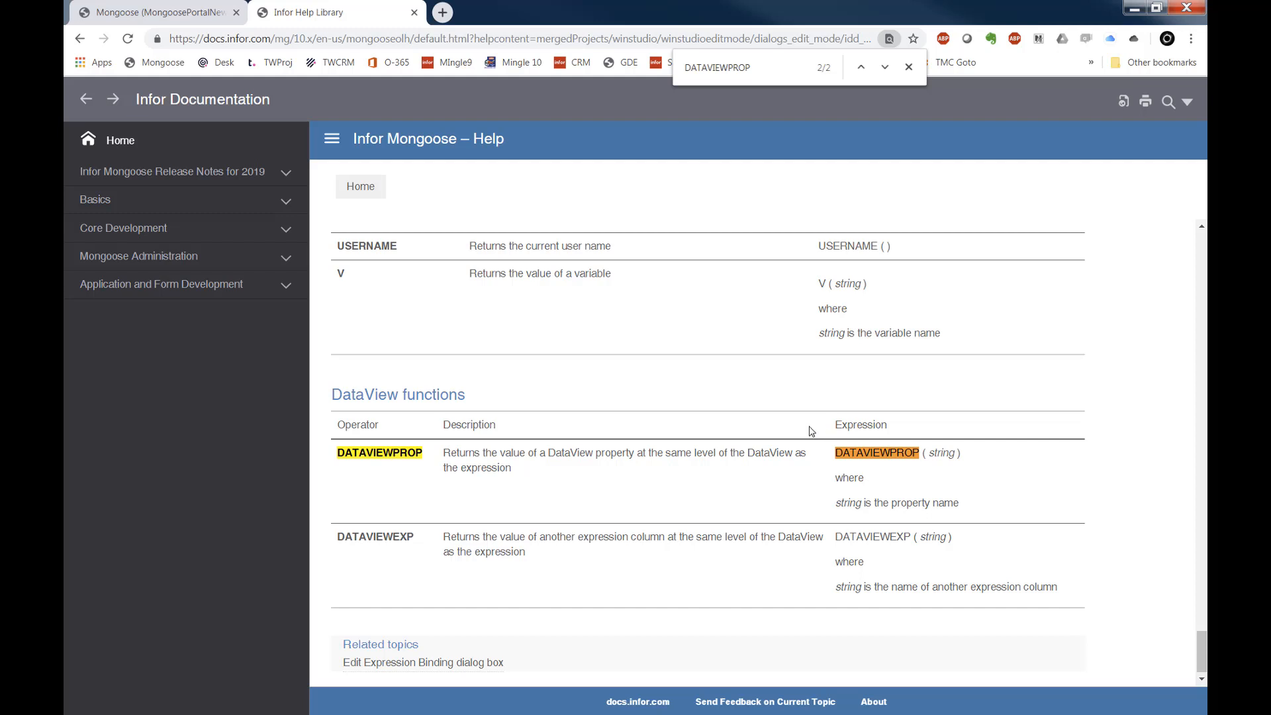
click(660, 12)
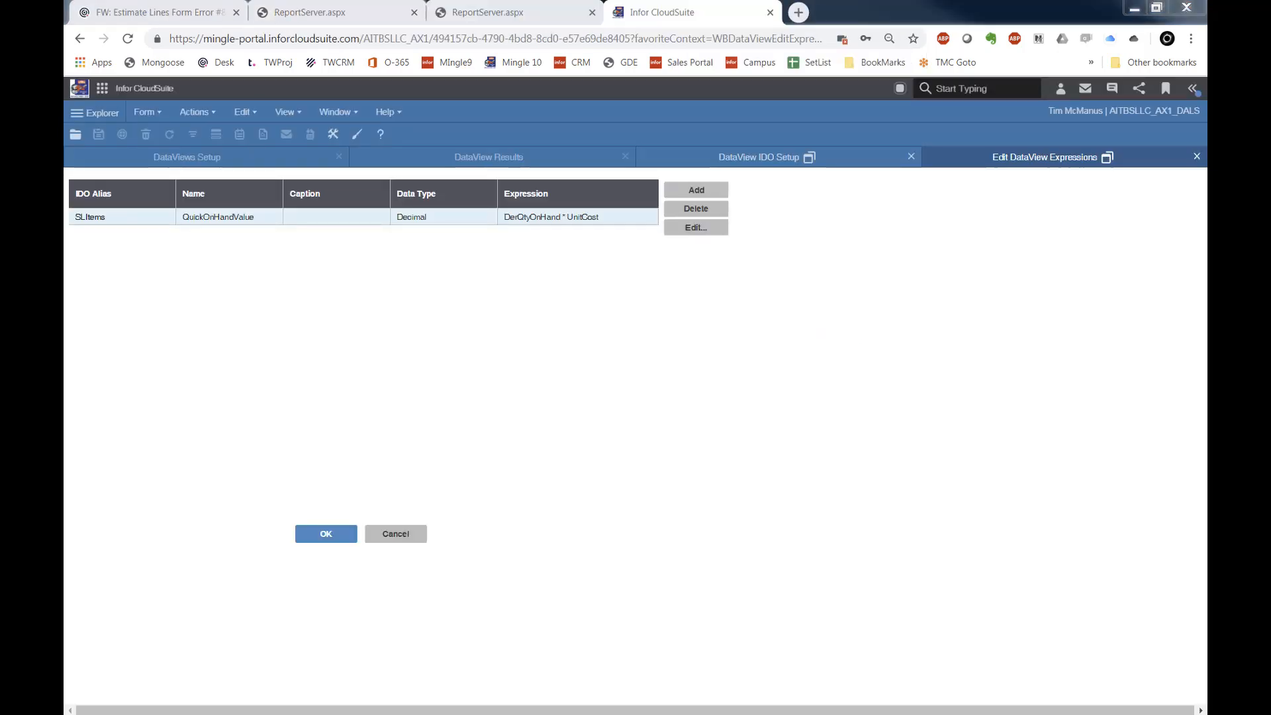
Change the expression to DATAVIEWPROP(DerQtyOnHand) * DATAVIEWPROP(UnitCost) and apply it.
double_click(552, 216)
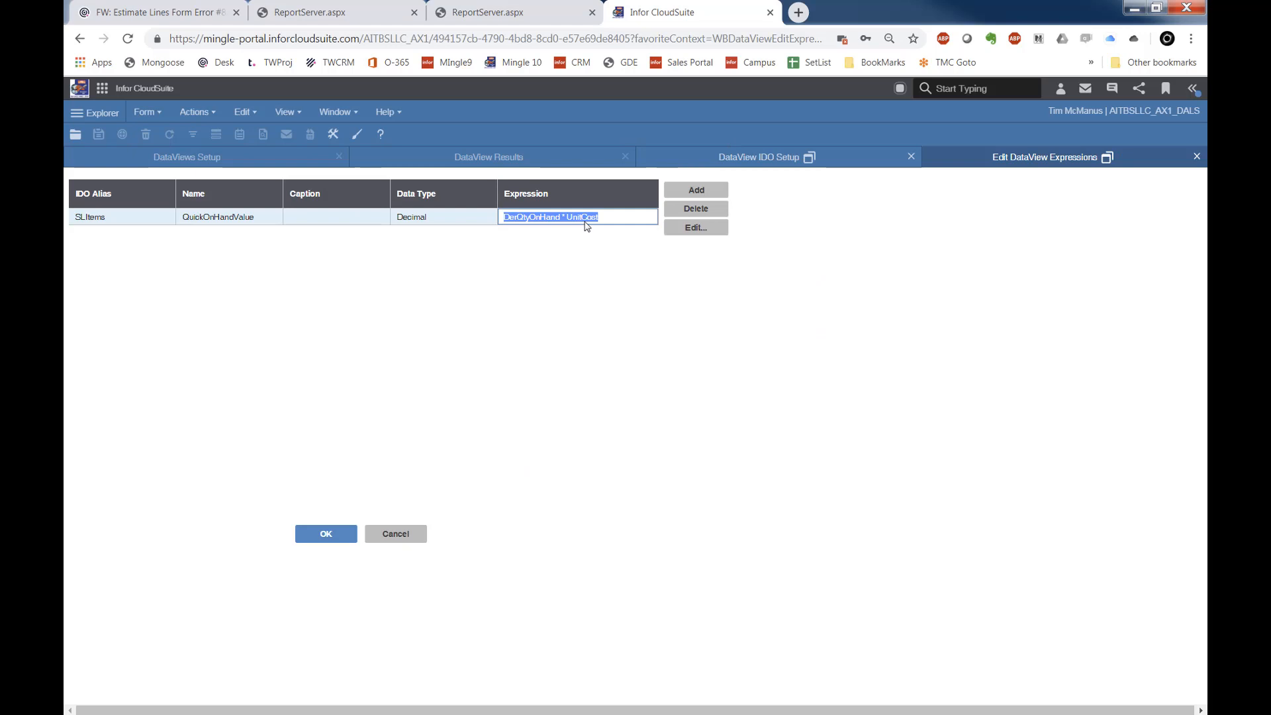
click(694, 227)
text(DATAVIEWPROP(UnitCost))
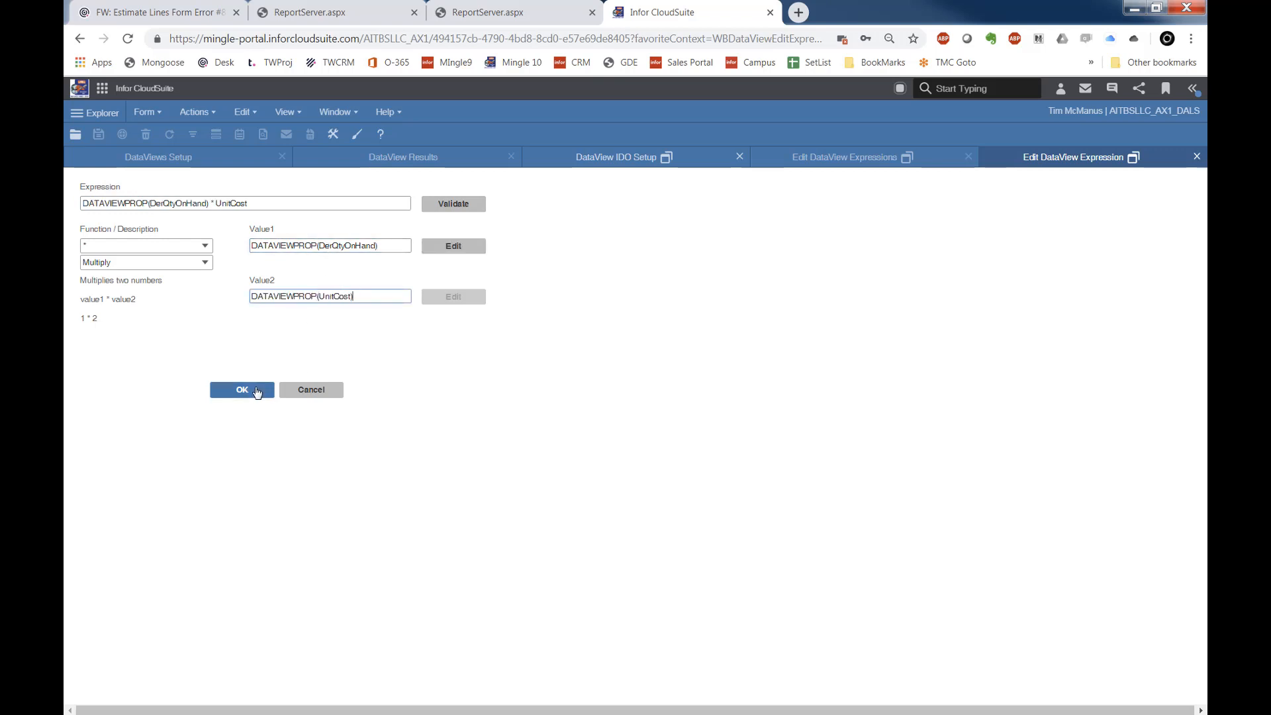
click(240, 390)
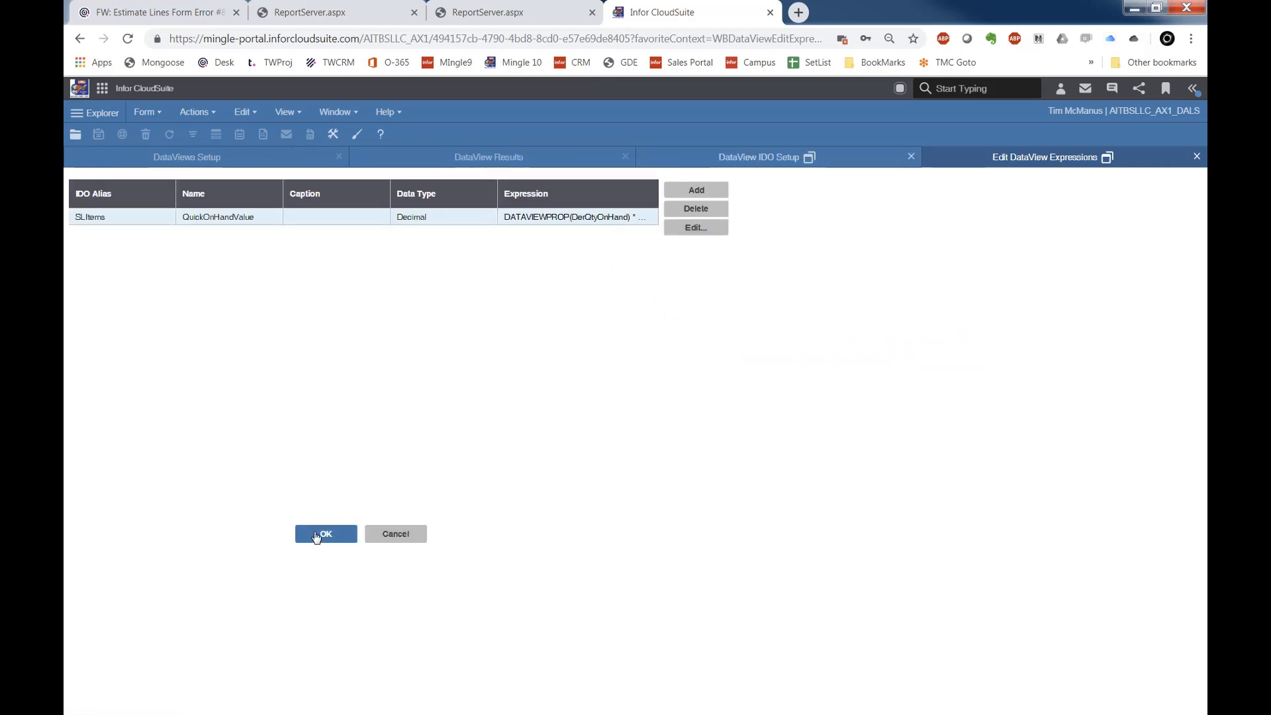
click(325, 533)
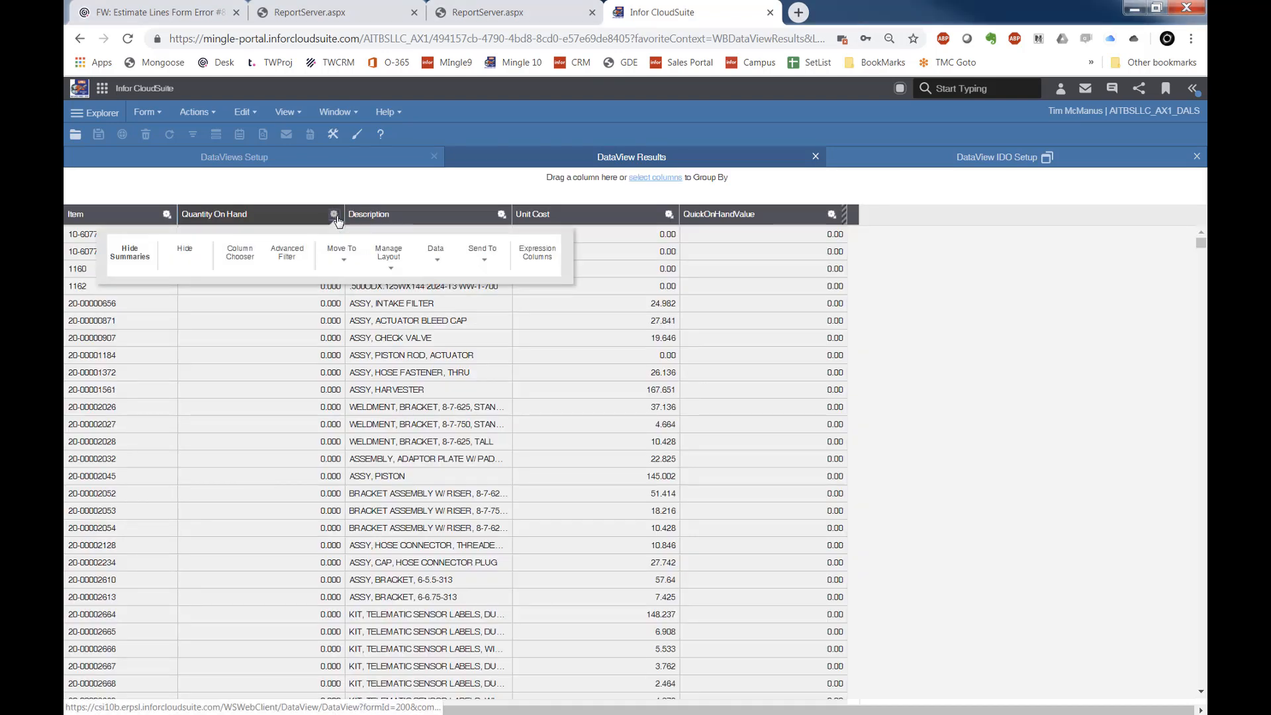
Filter results to nonzero Quantity On Hand and close the DataView IDO Setup tab.
click(286, 252)
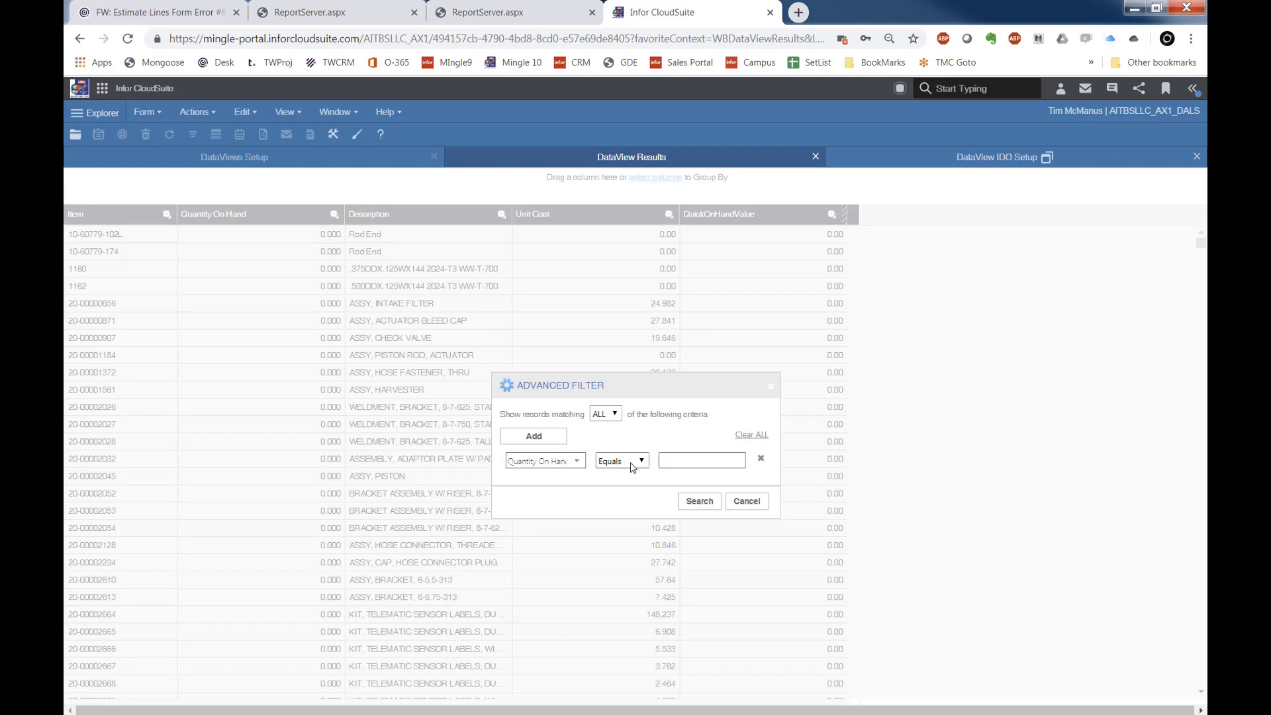
click(620, 461)
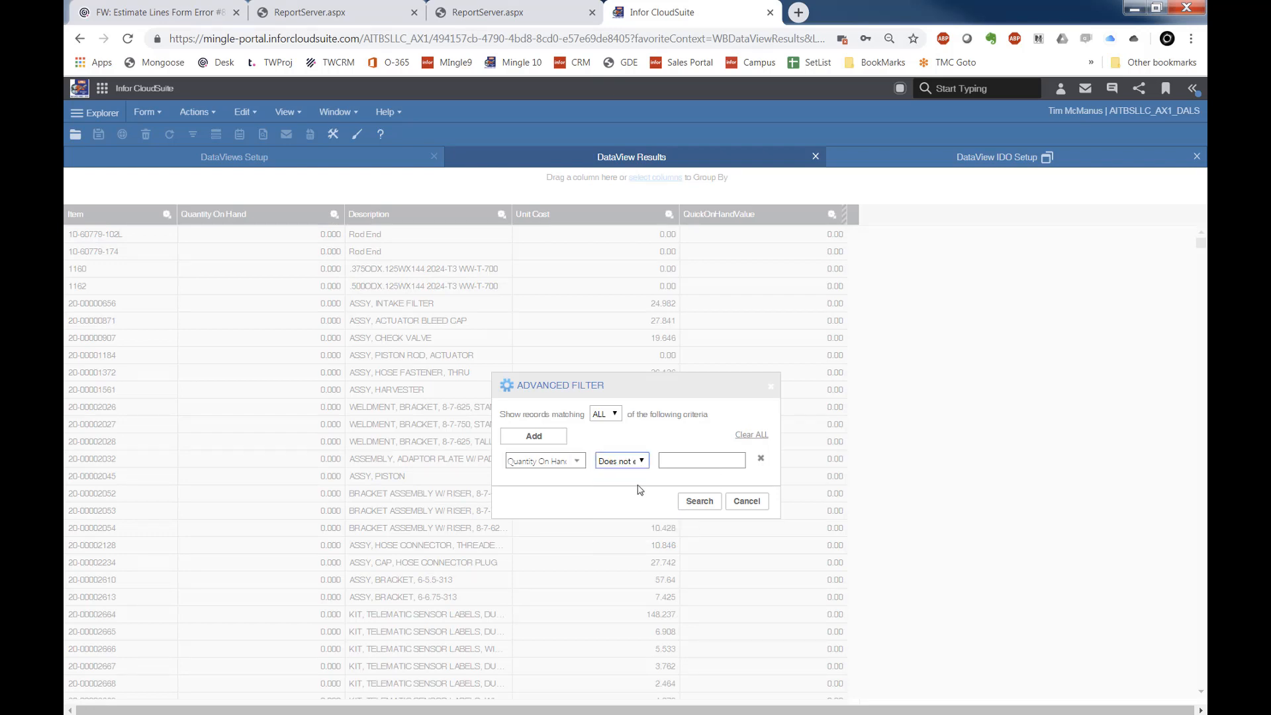
click(701, 461)
text(0)
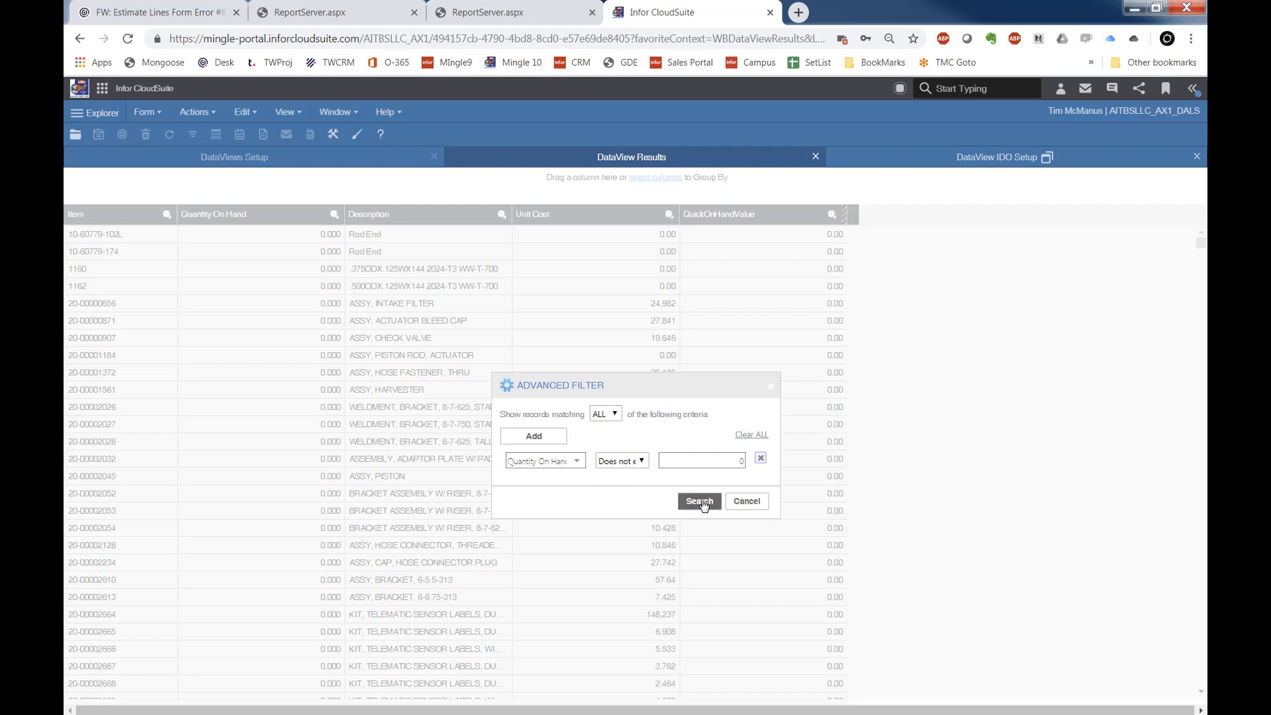
click(697, 500)
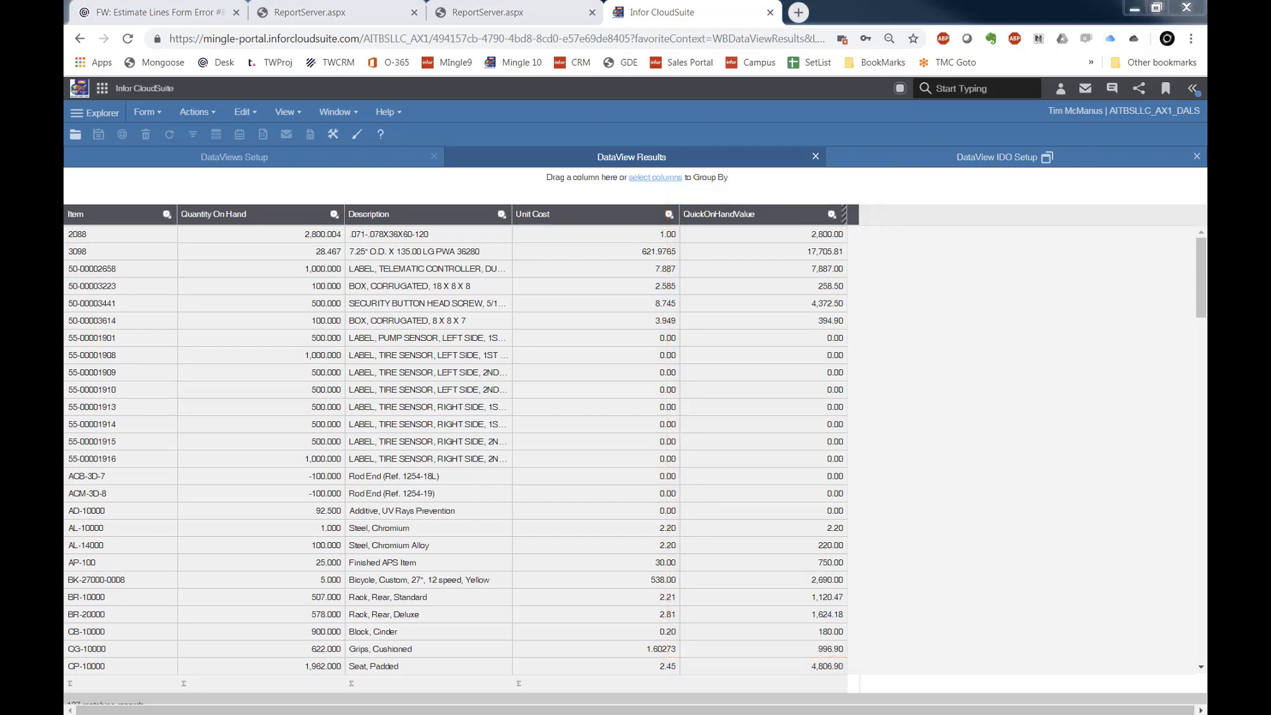
click(1196, 156)
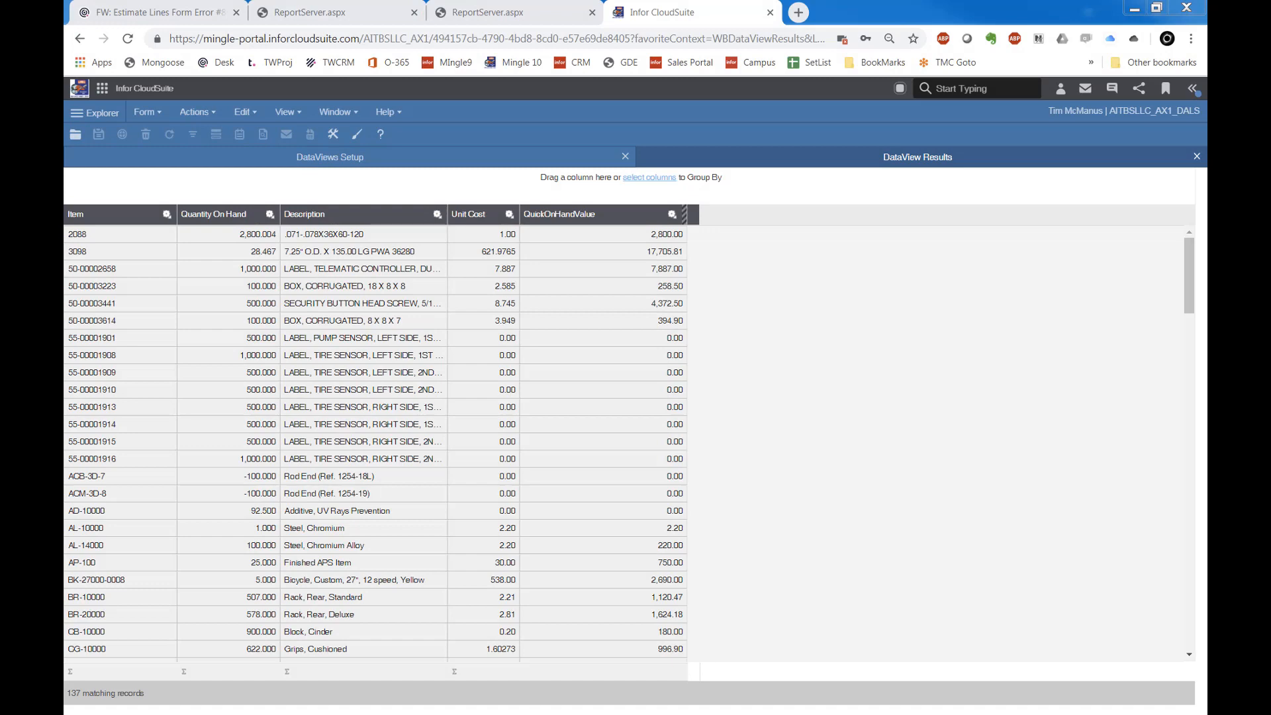
mouse_move(671, 214)
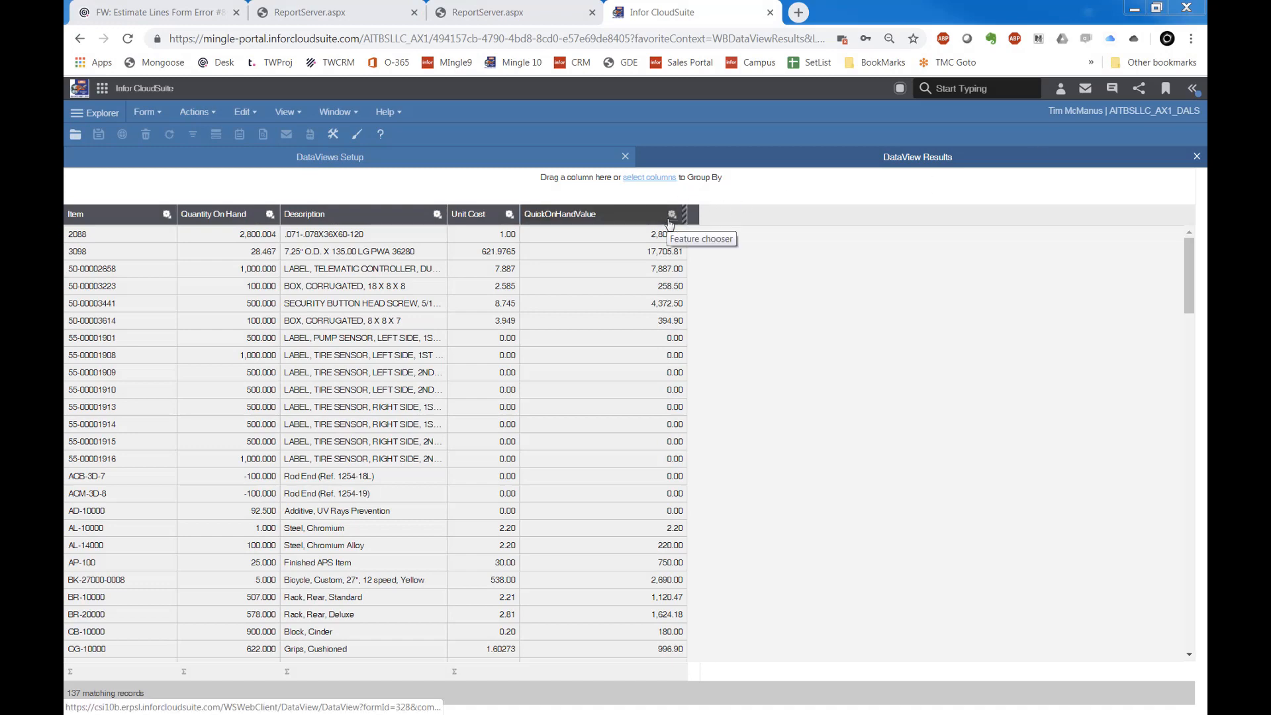
Add a new row to the DataView's Expression Columns list.
click(672, 214)
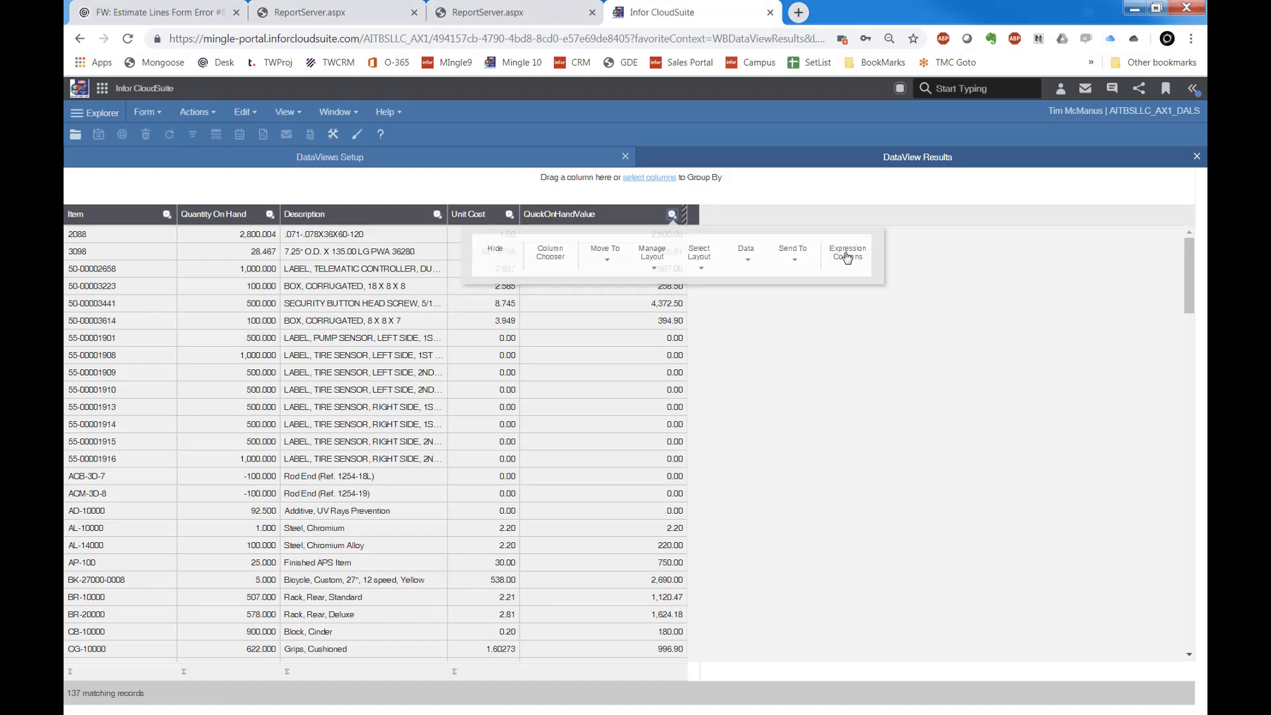
click(848, 253)
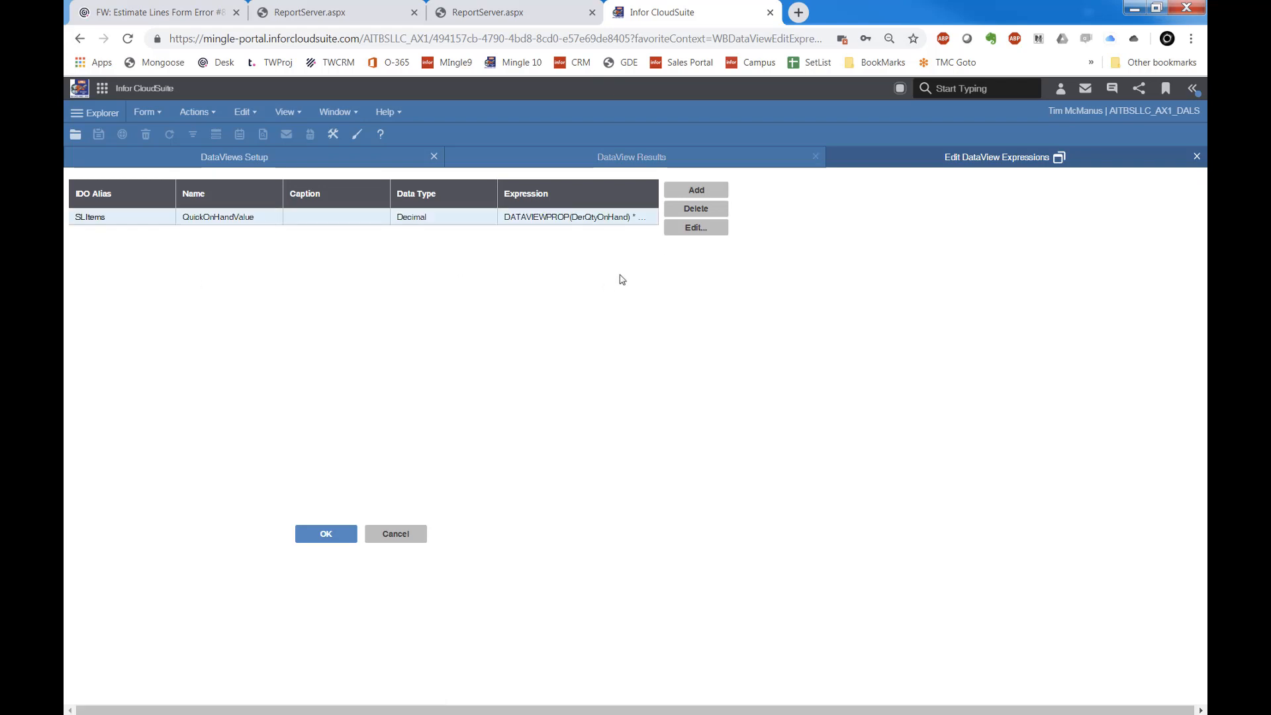
click(694, 190)
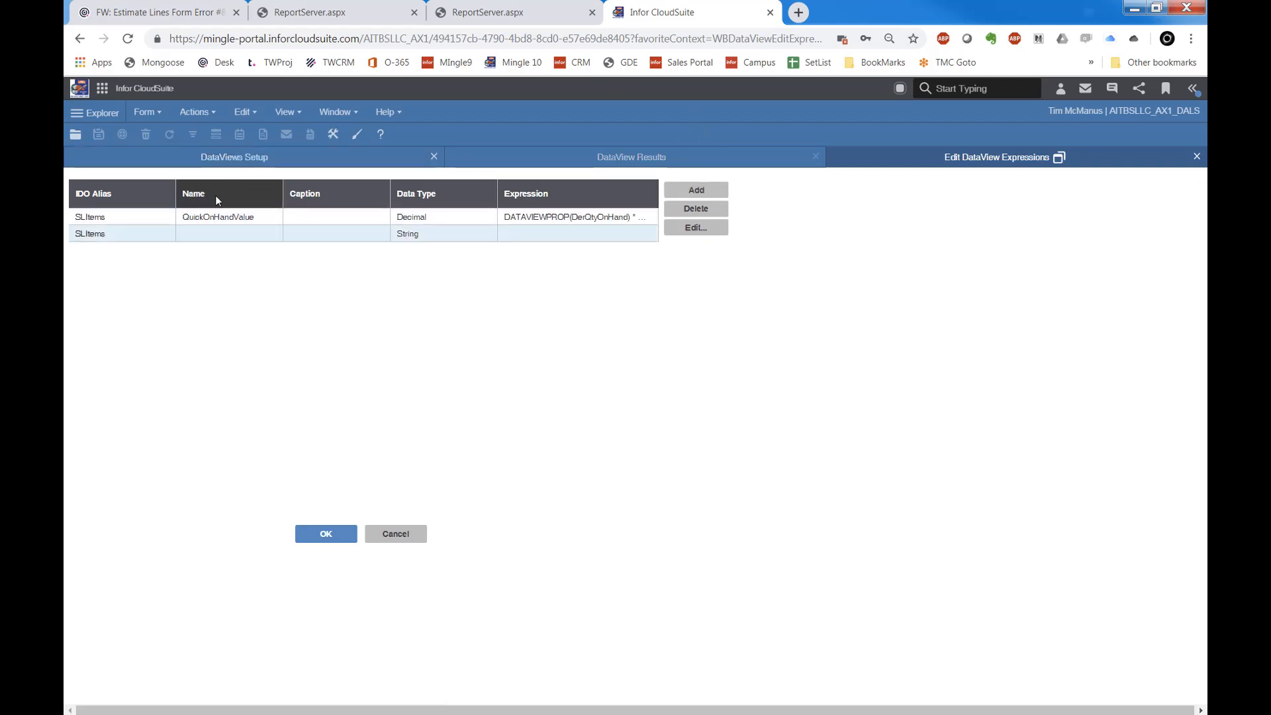
Name the new expression column IsOver1000 and launch its expression builder.
click(113, 233)
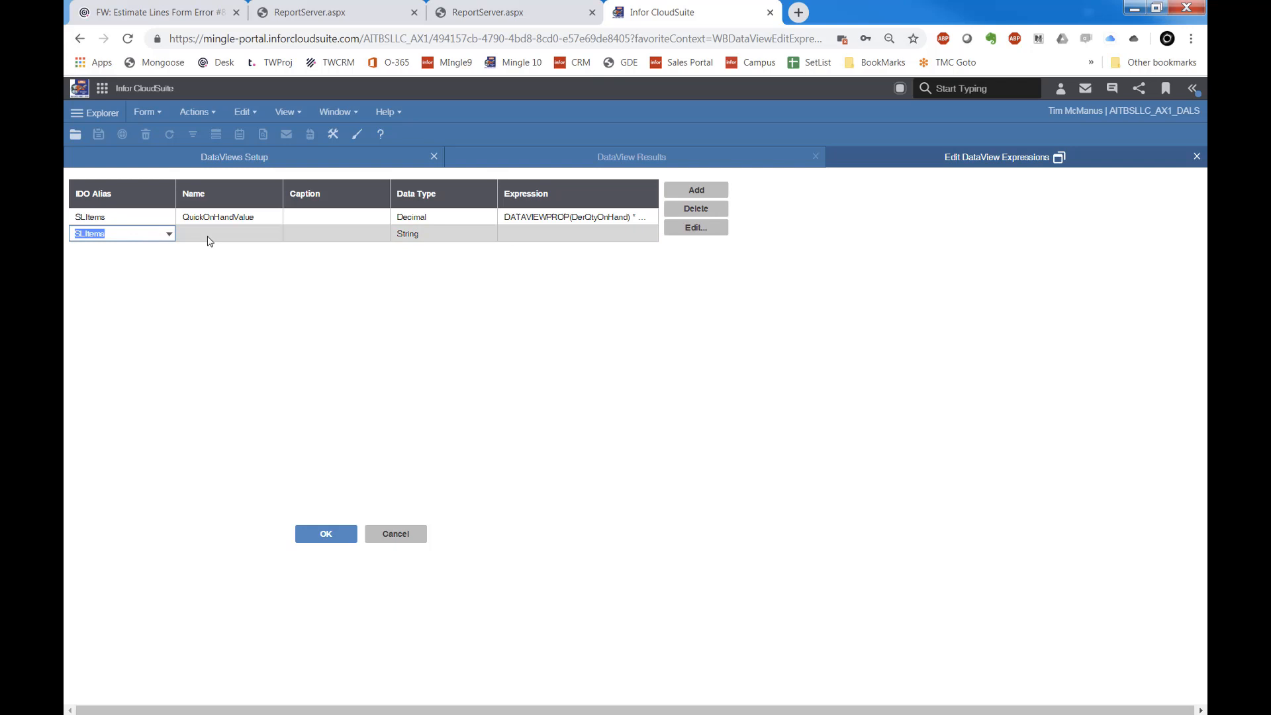
click(228, 234)
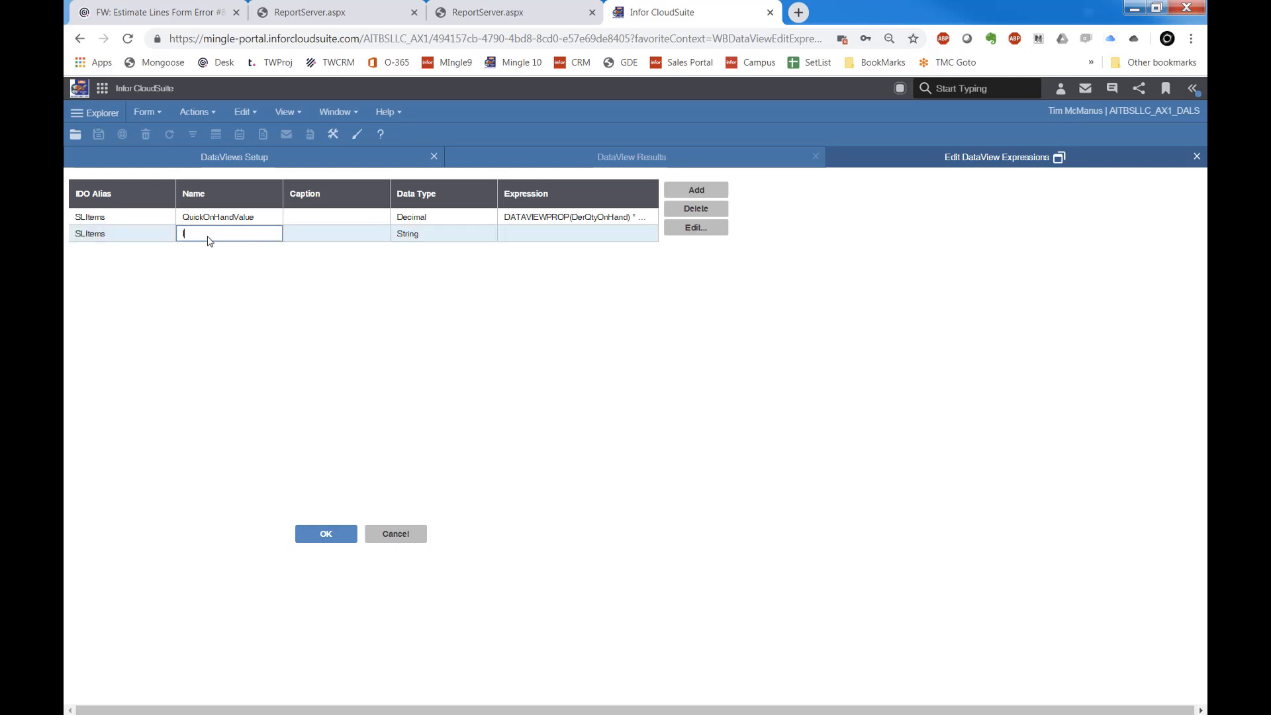
text(IsOver1000)
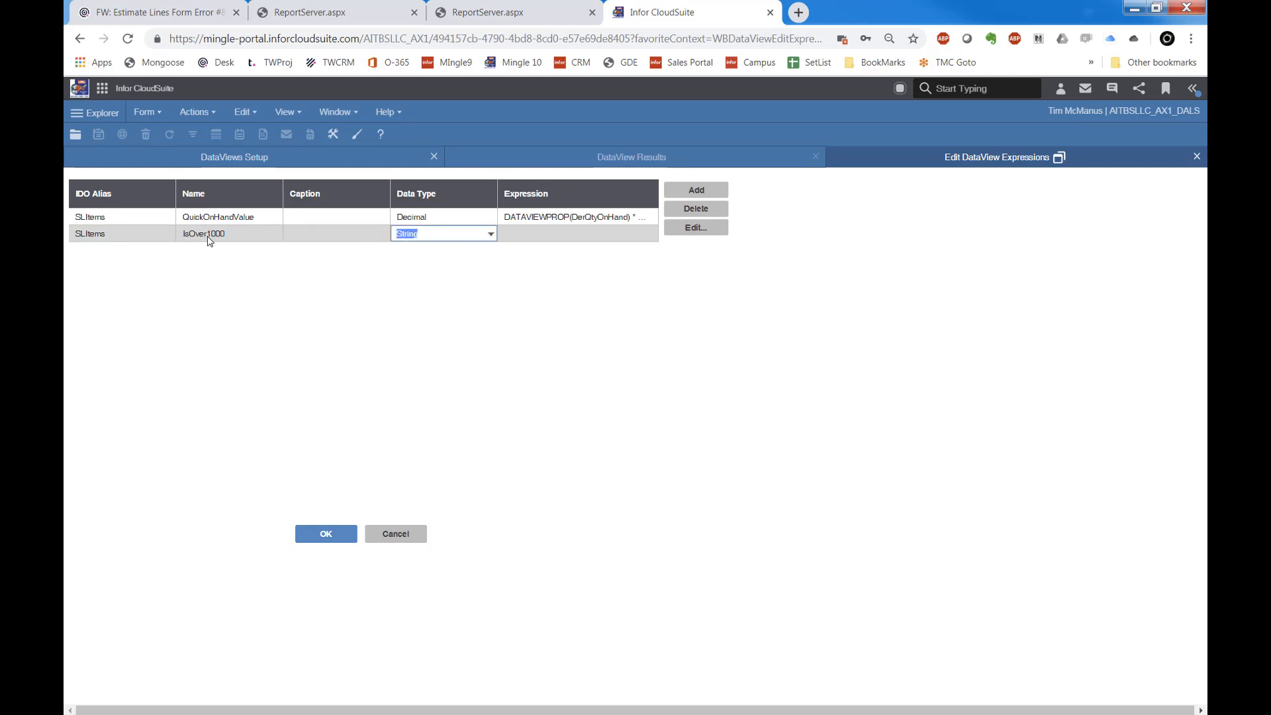
click(577, 234)
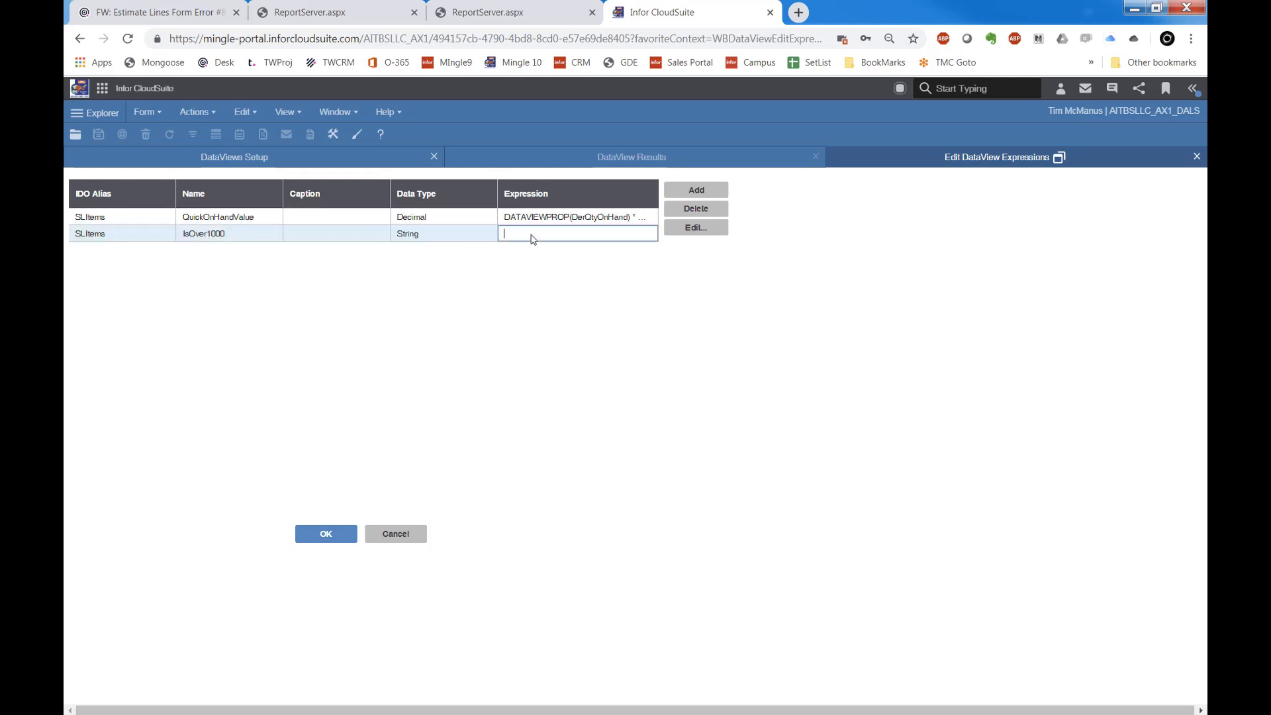
click(694, 227)
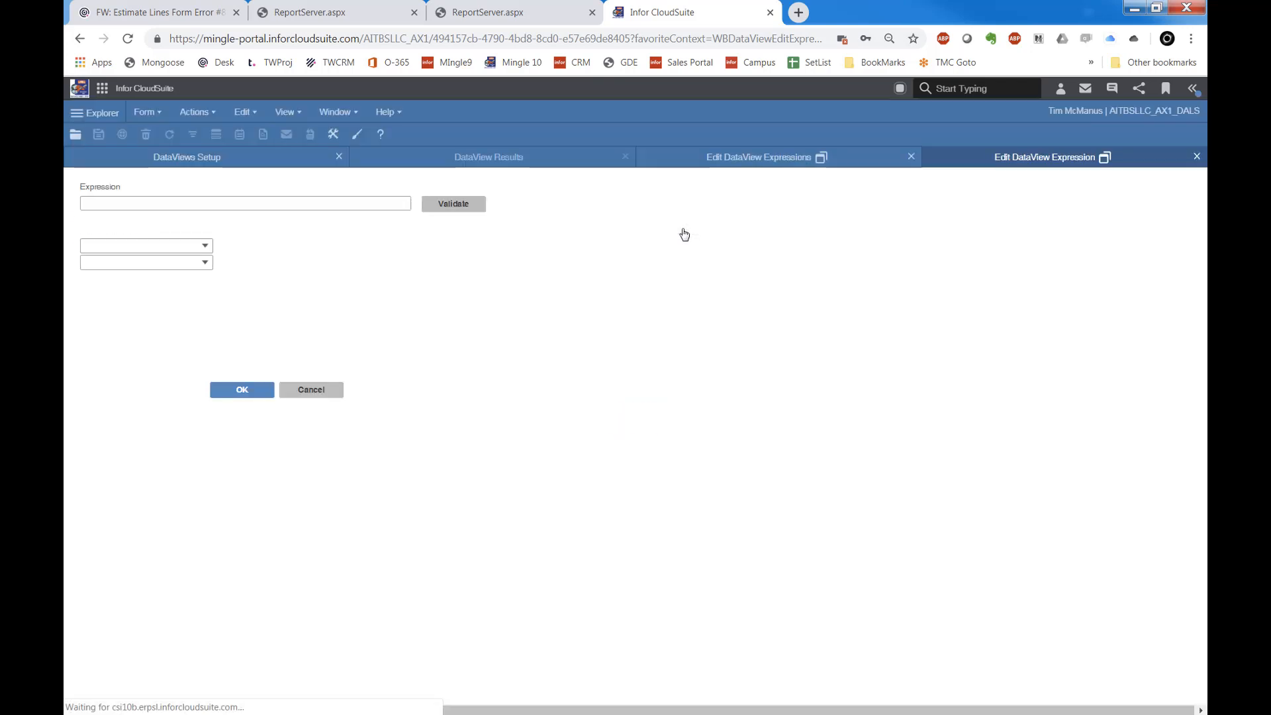
Select the IF function in the expression builder to show its arguments.
click(204, 246)
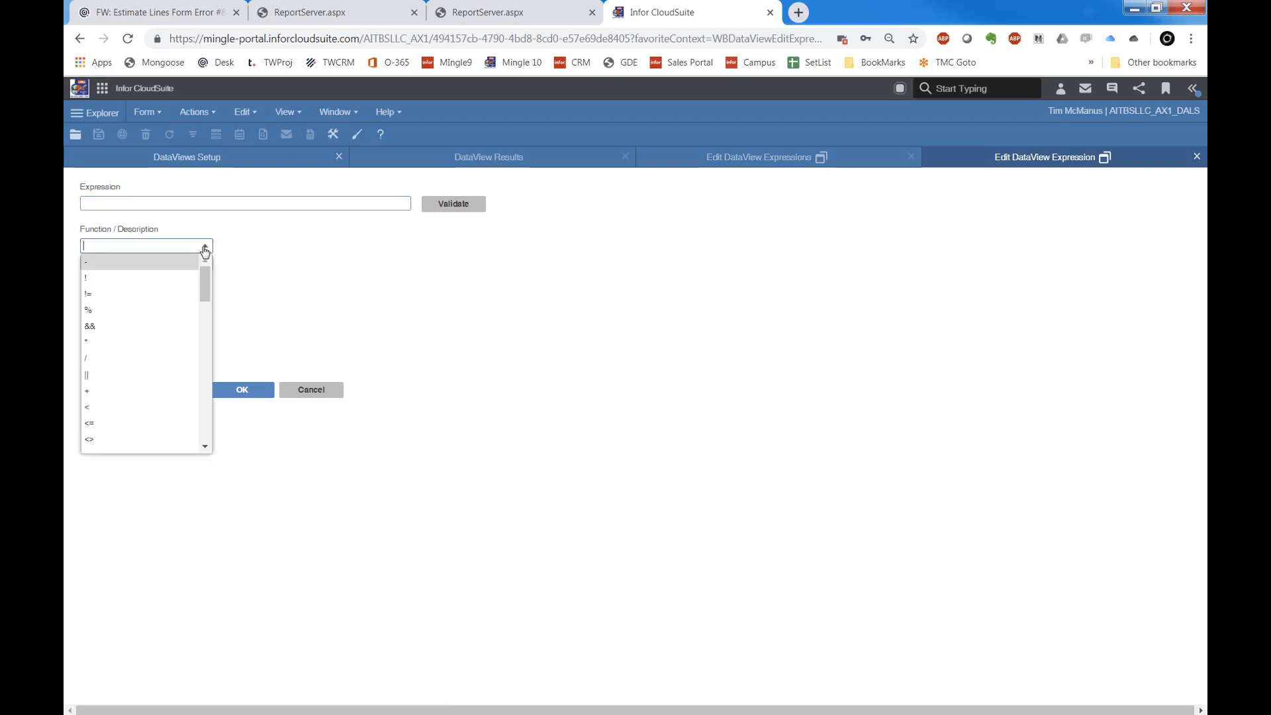
scroll(down, 3)
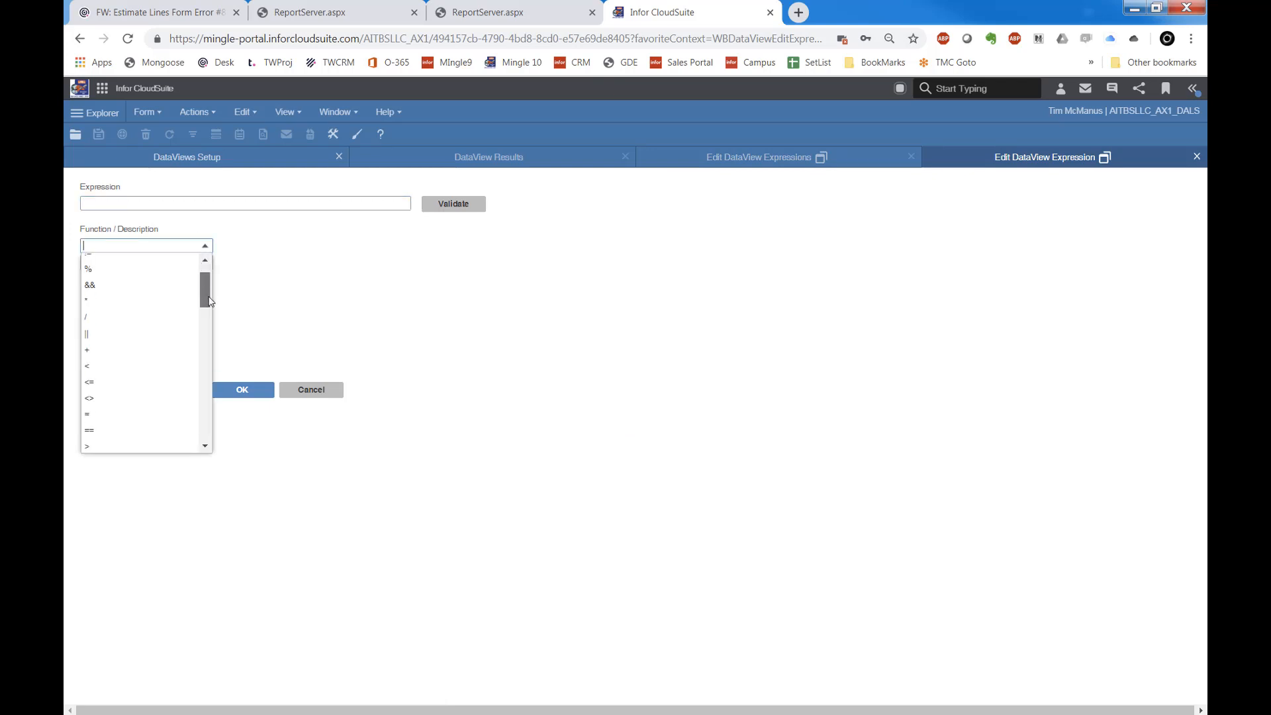
scroll(down, 3)
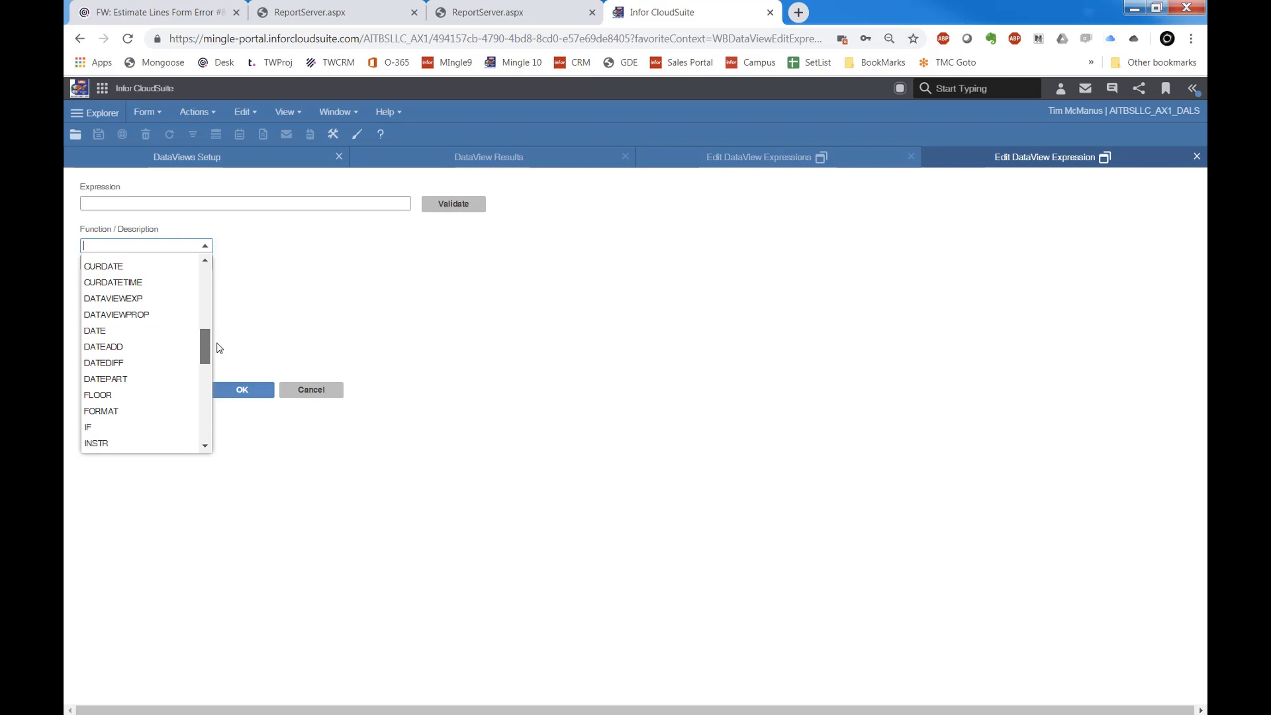
click(88, 426)
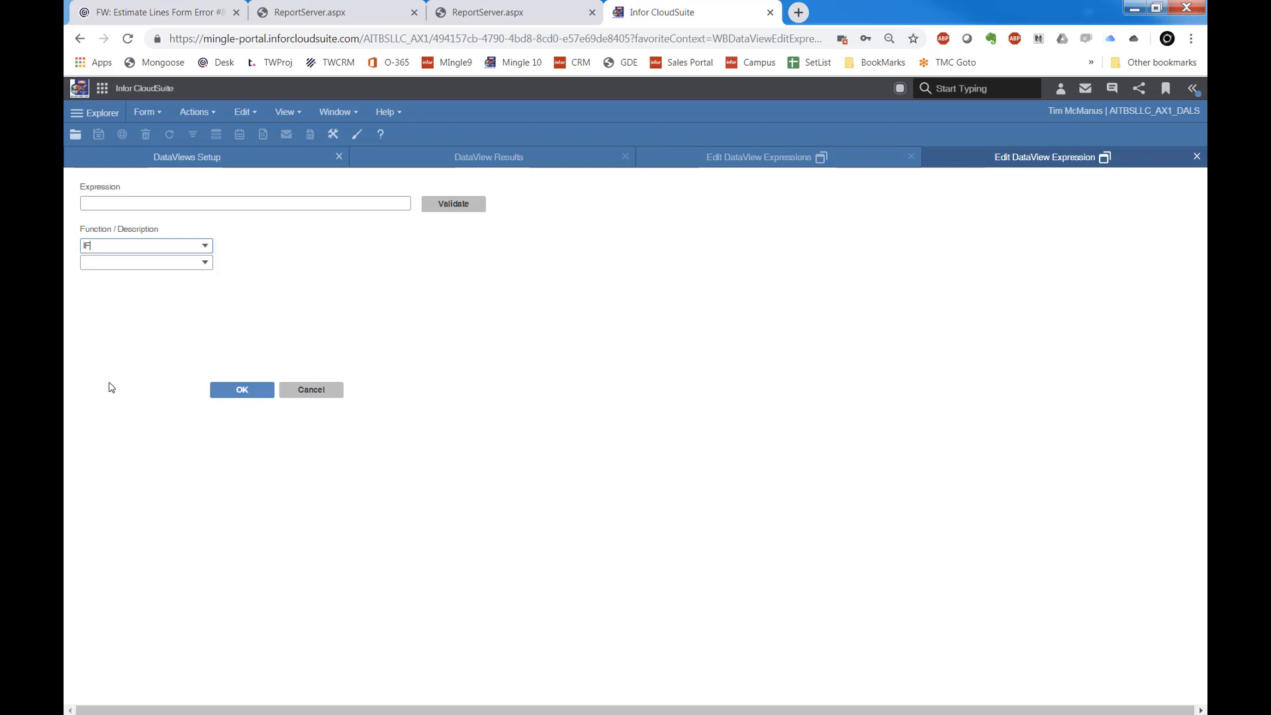
click(146, 262)
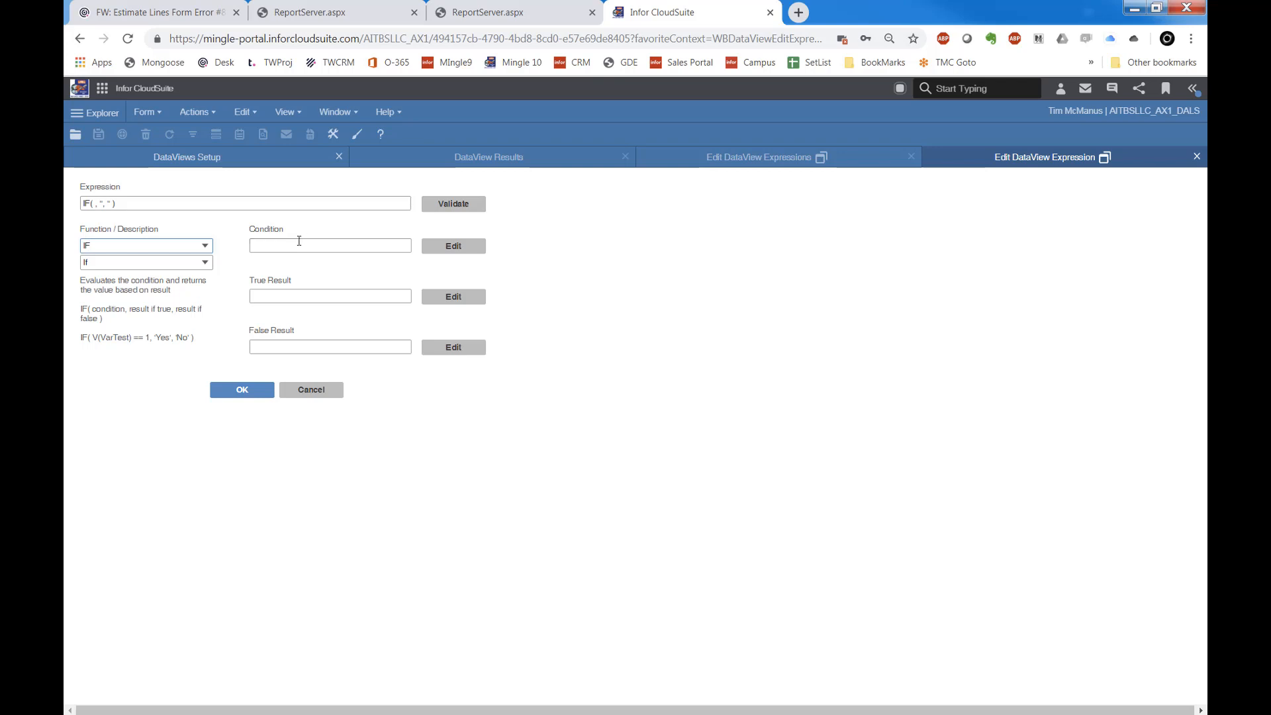
Set condition DATAVIEWEXP(QuickOnHandValue) with results True/False, and confirm both dialogs.
click(329, 246)
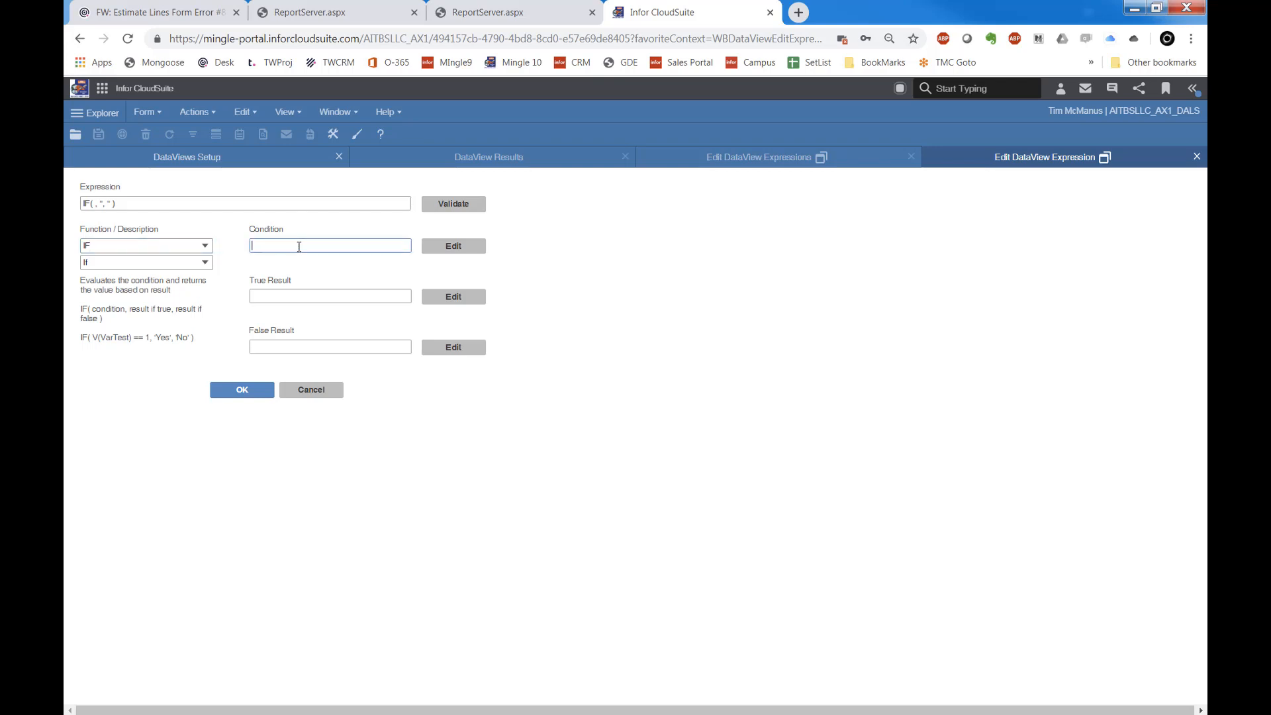
text(DATAVIEWEXP(QuickOnHandValue))
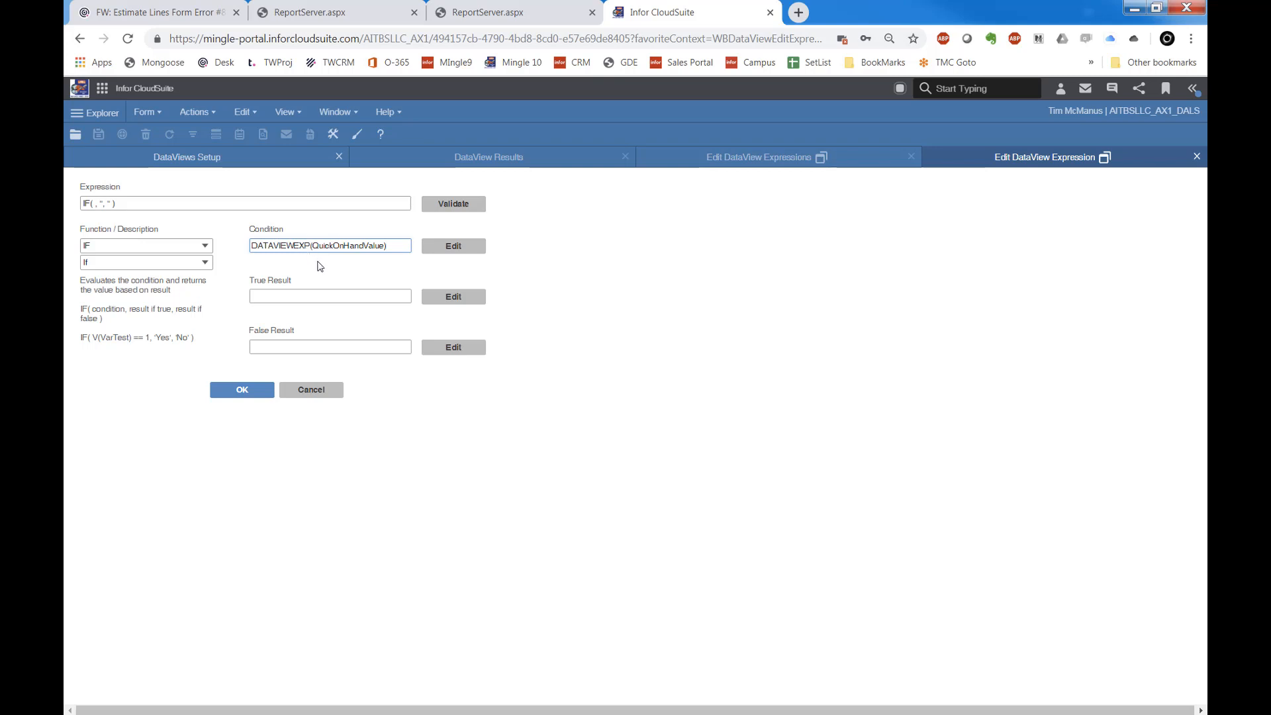
click(330, 295)
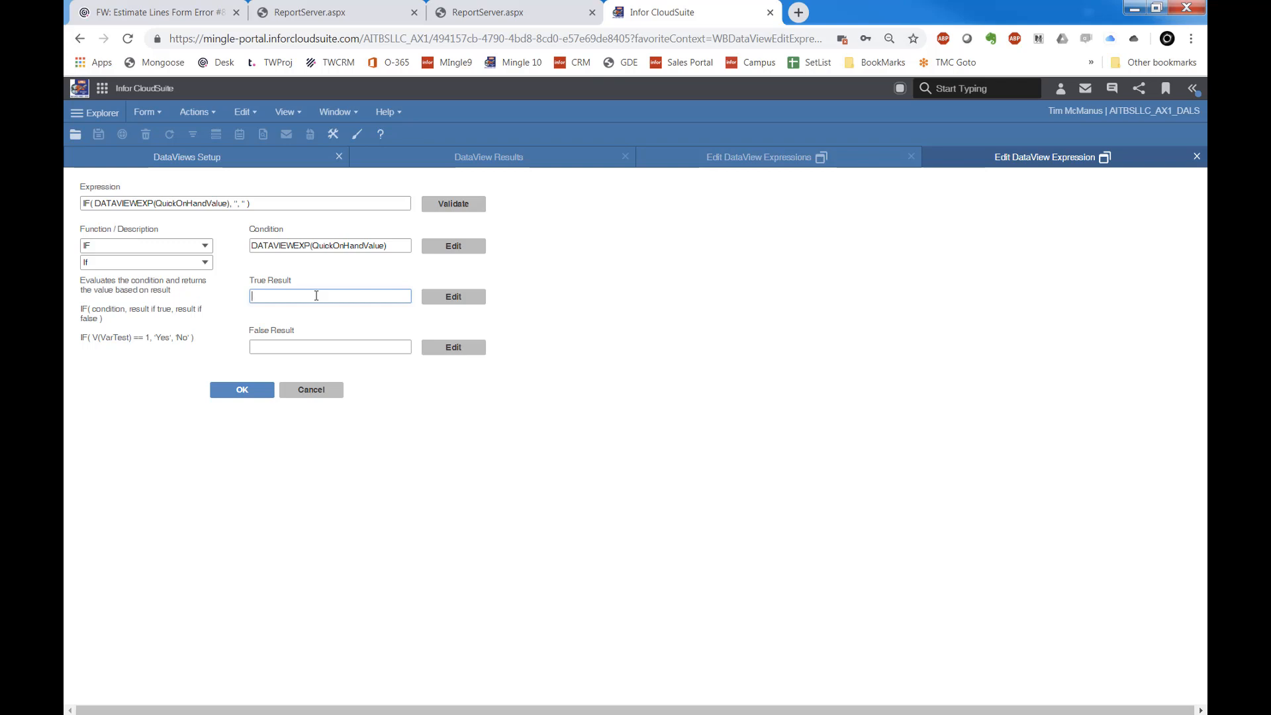
text(True)
click(330, 347)
text(F)
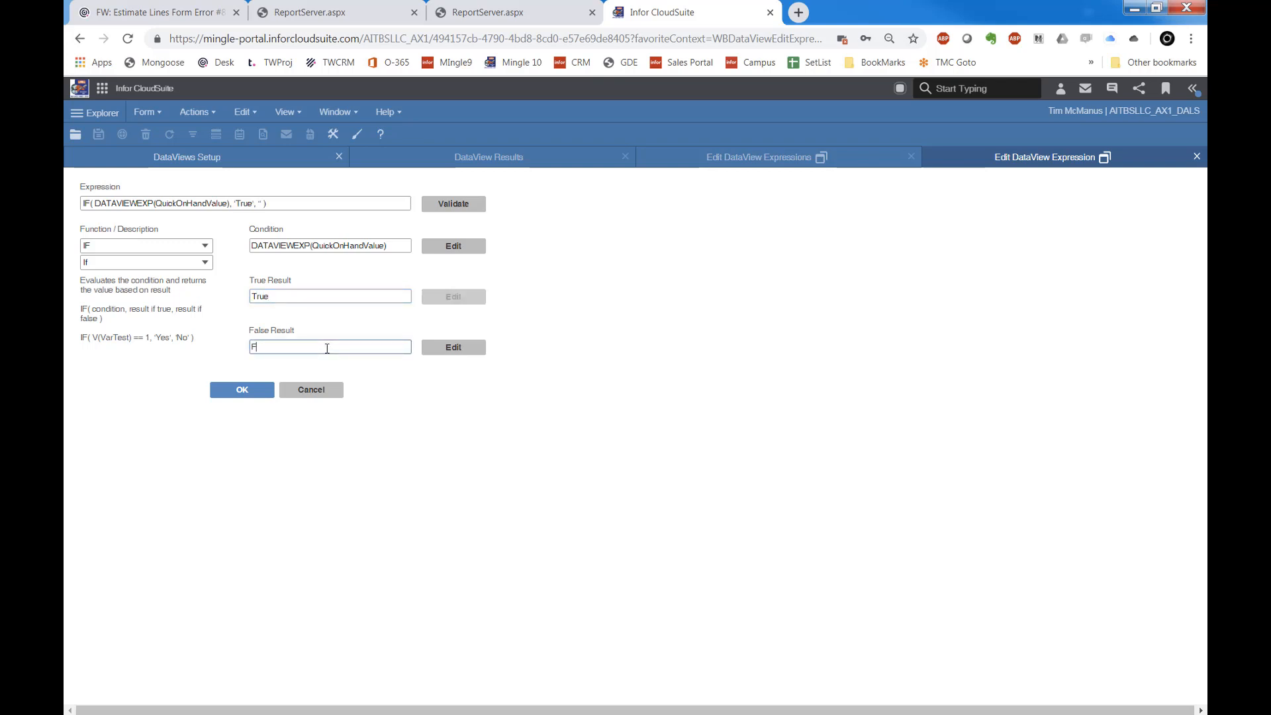
text(alse)
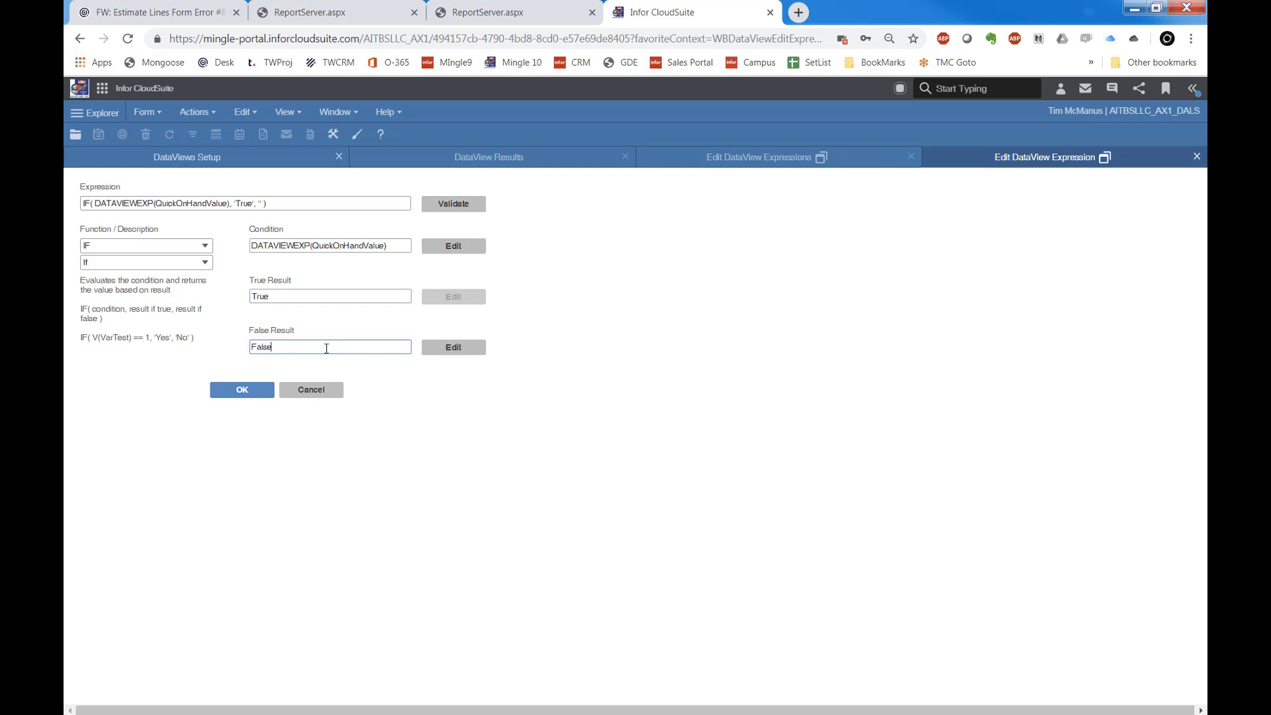
mouse_move(242, 389)
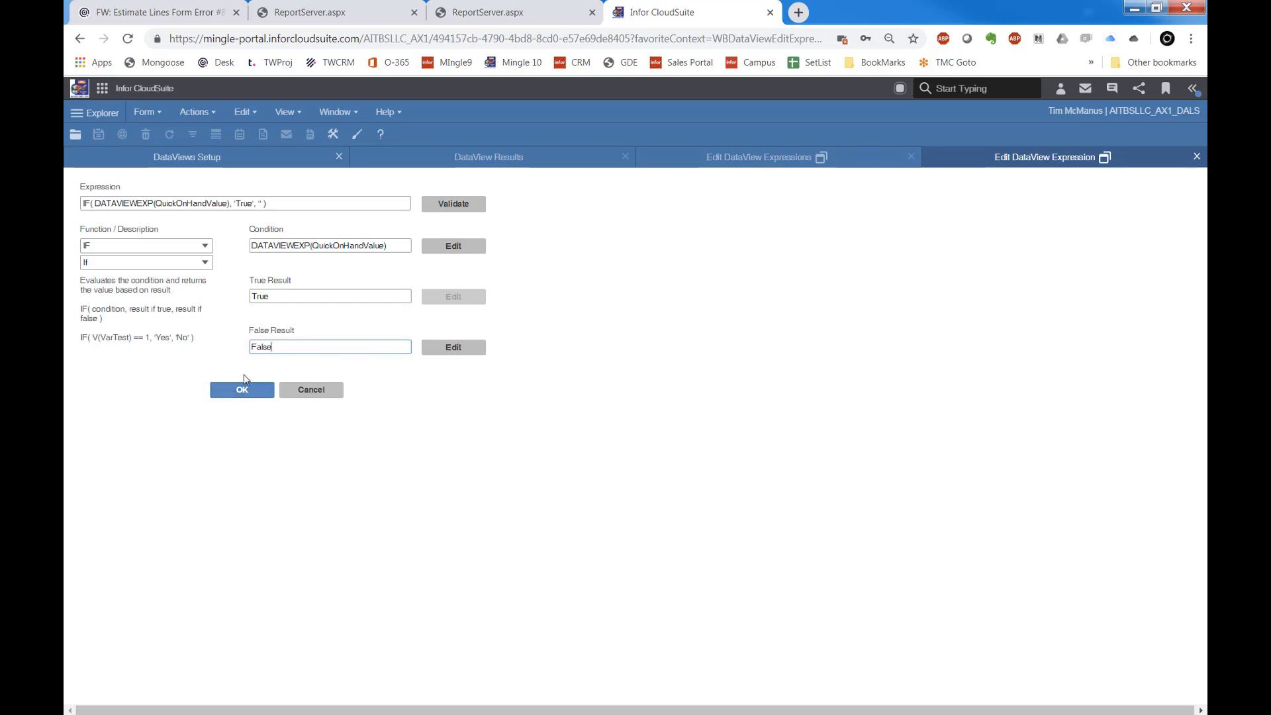
click(241, 389)
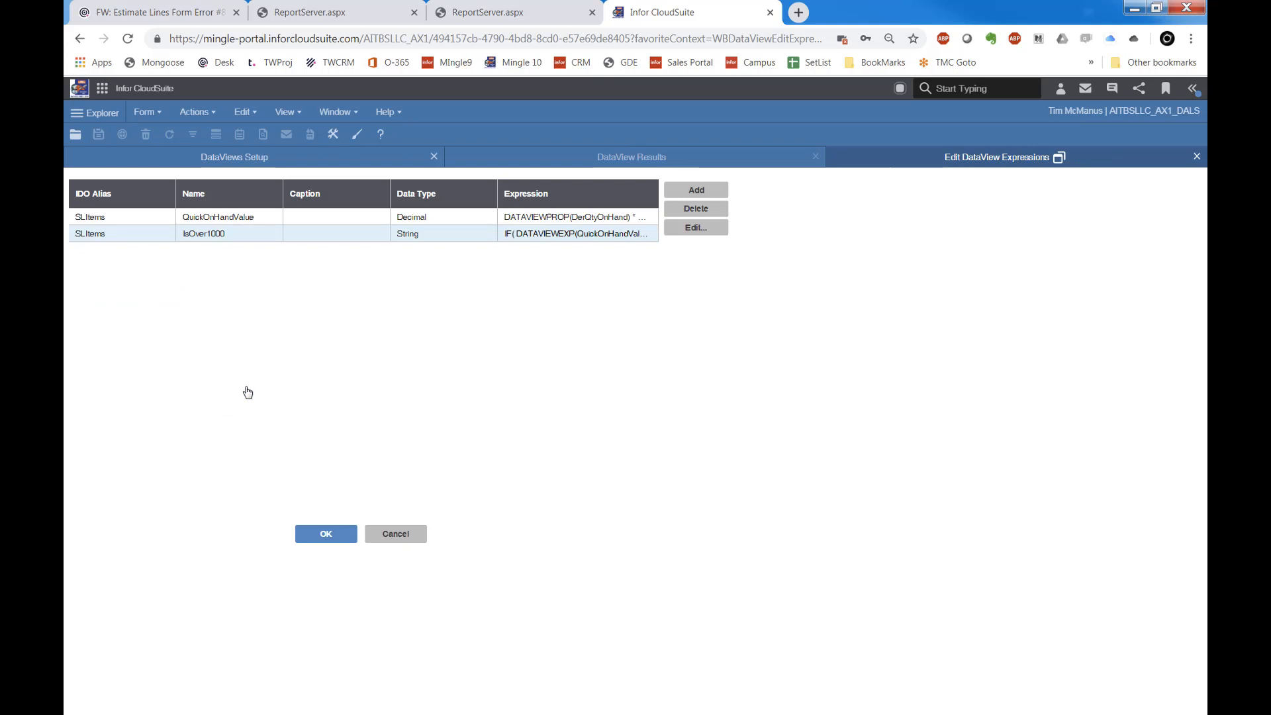
click(325, 534)
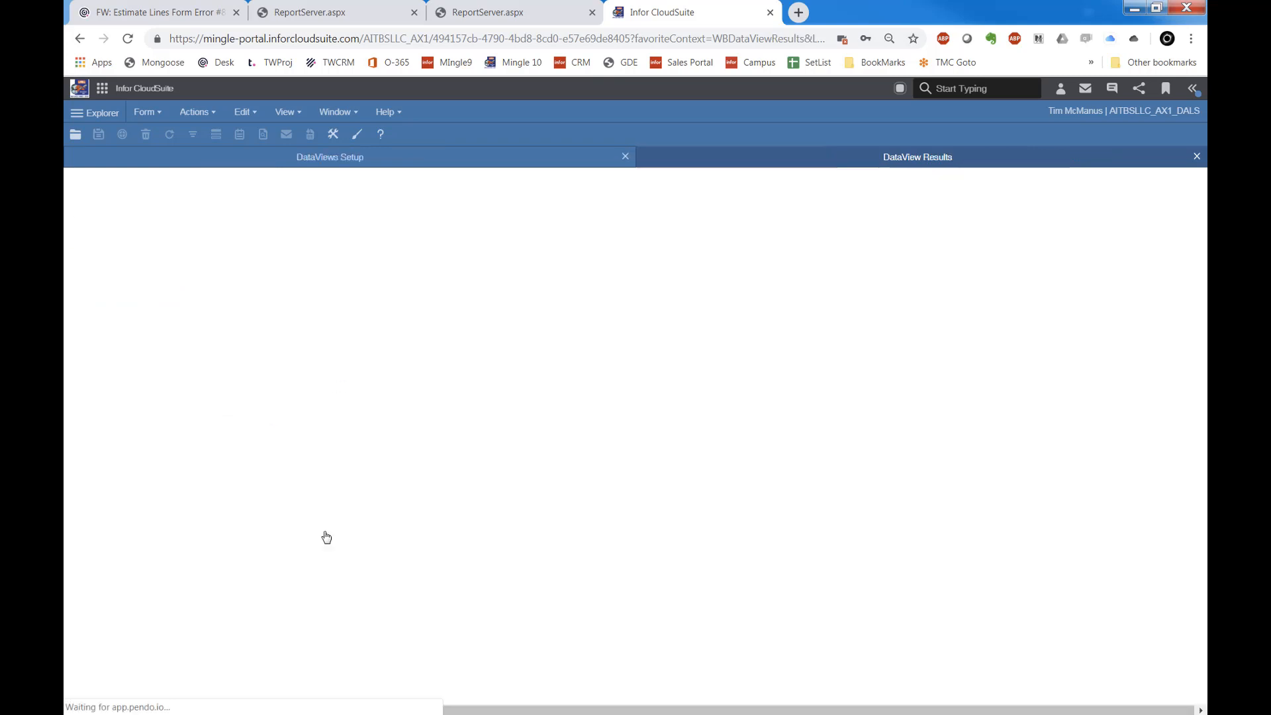